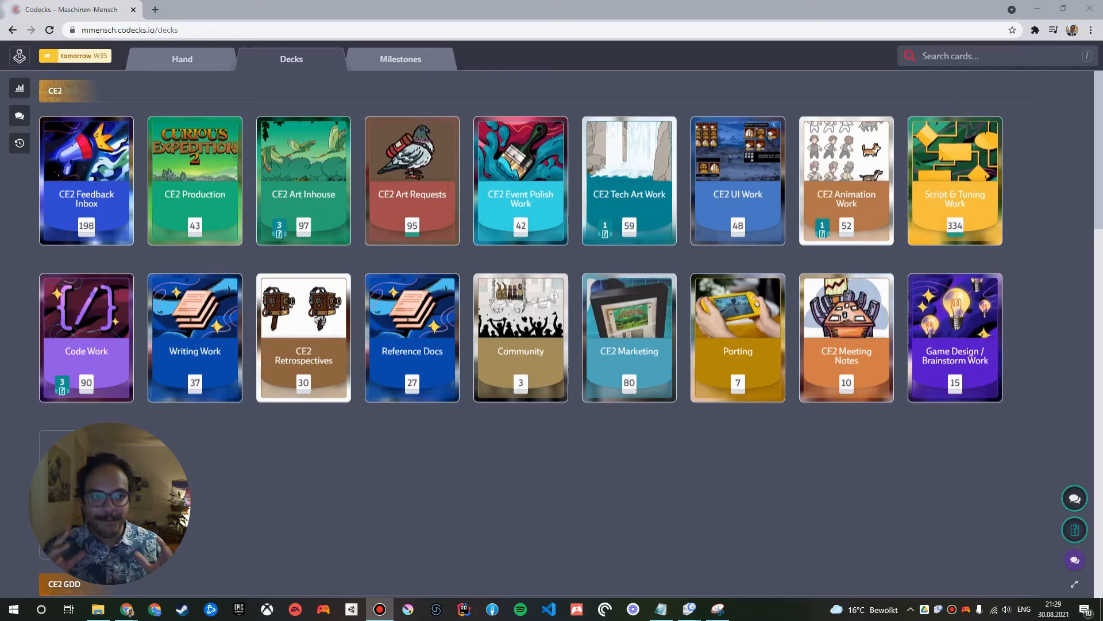
pyautogui.moveTo(809, 284)
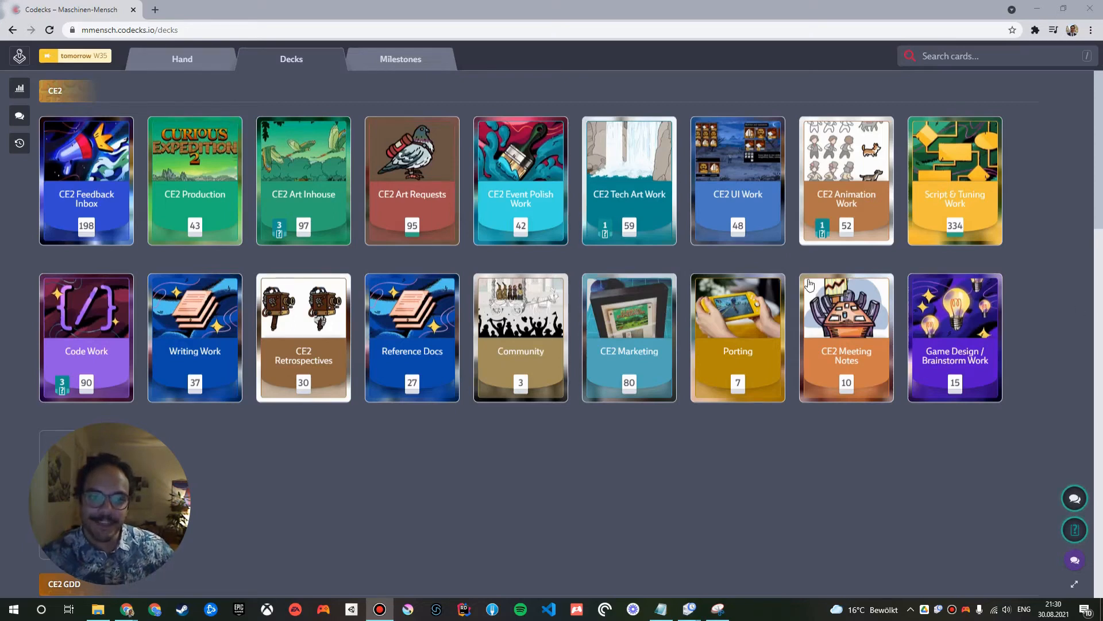
pyautogui.moveTo(414, 100)
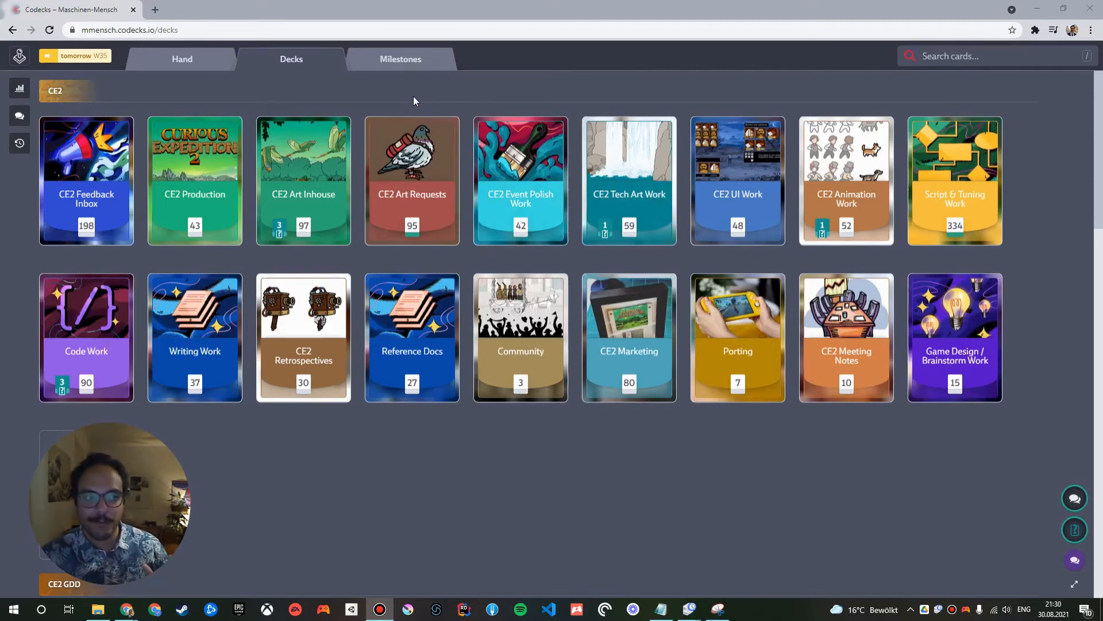
# Open Mission Control from the Codecks logo to see the organisation's projects.
pyautogui.click(19, 56)
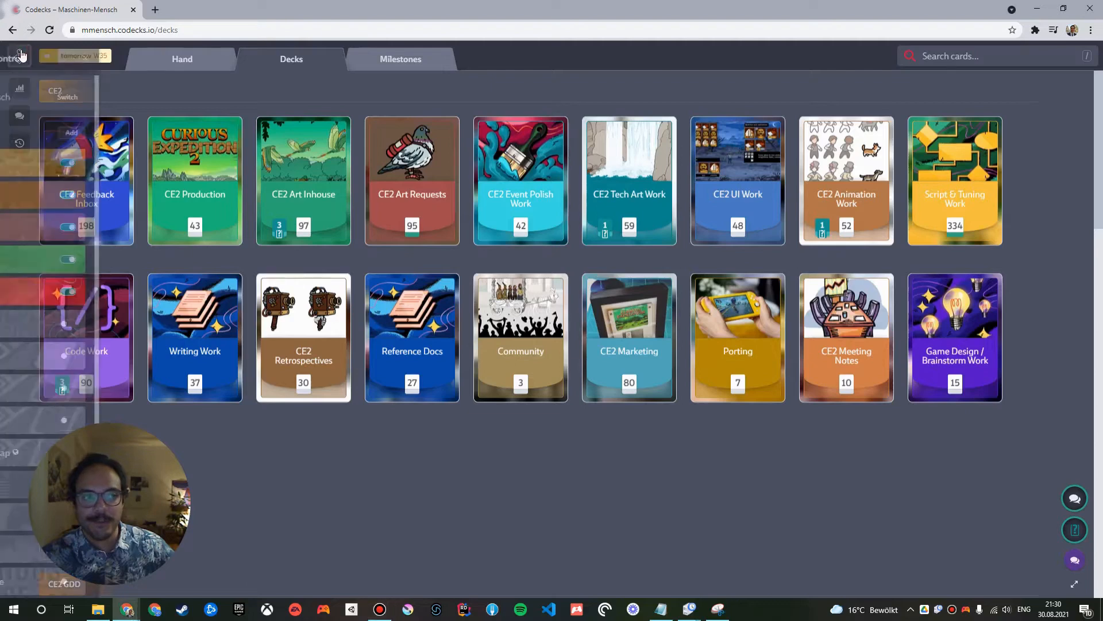
pyautogui.click(18, 57)
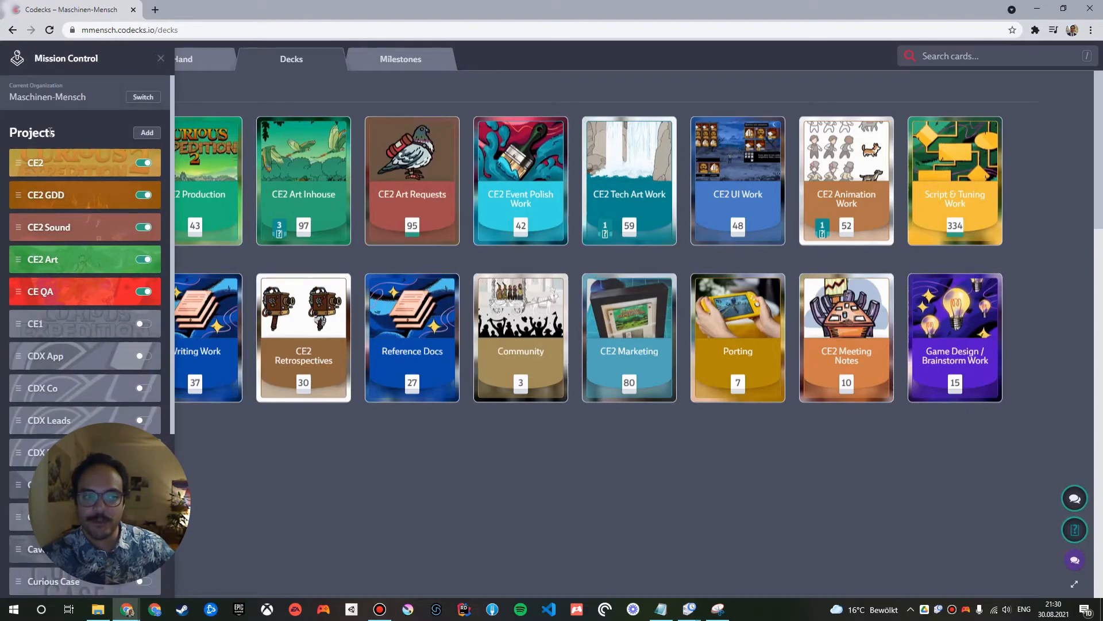
pyautogui.moveTo(79, 138)
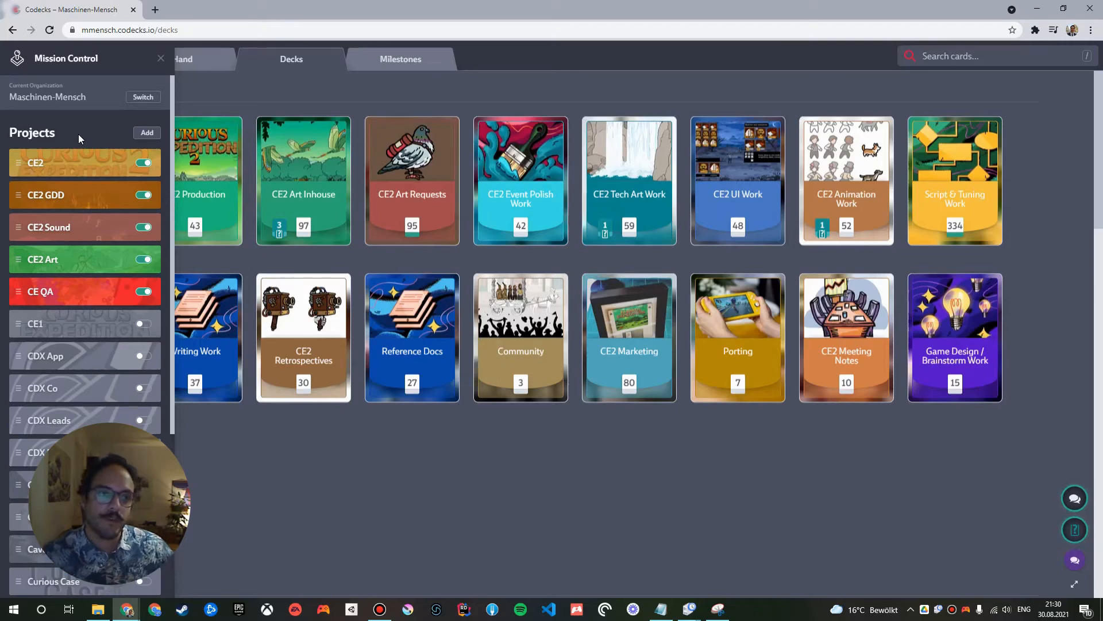
# Close Mission Control to return to the eighteen-deck CE2 overview.
pyautogui.click(160, 59)
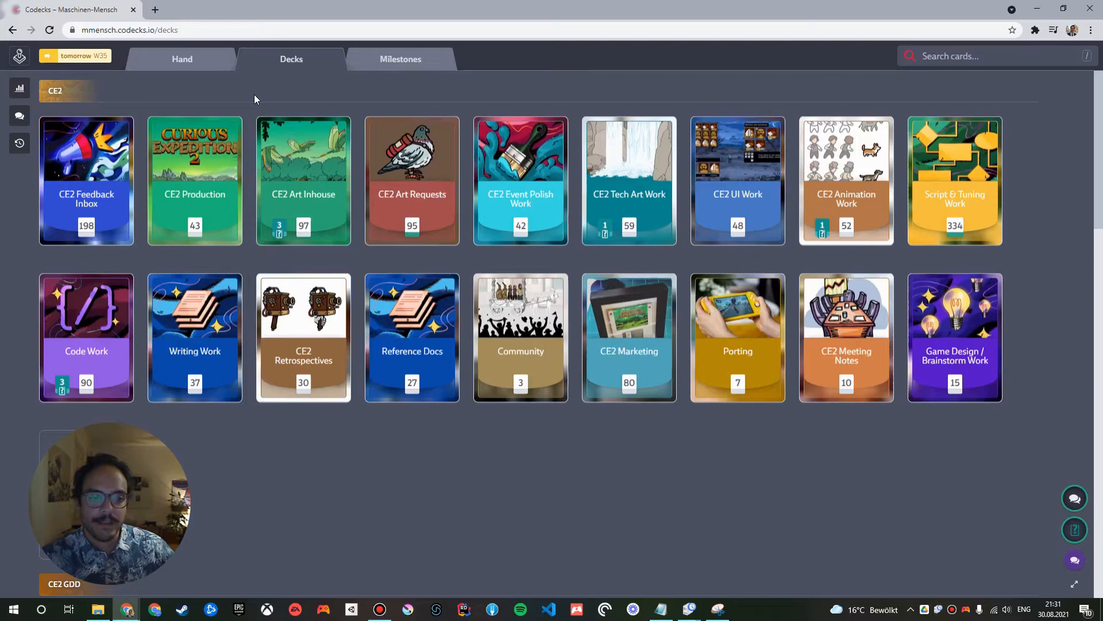
pyautogui.moveTo(87, 313)
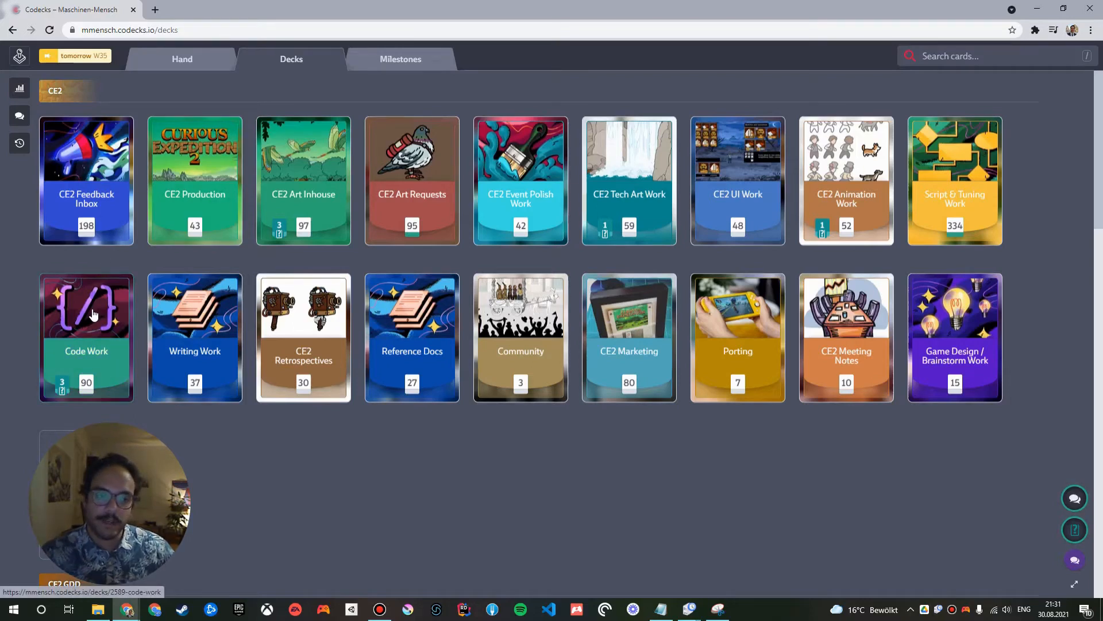
pyautogui.moveTo(195, 314)
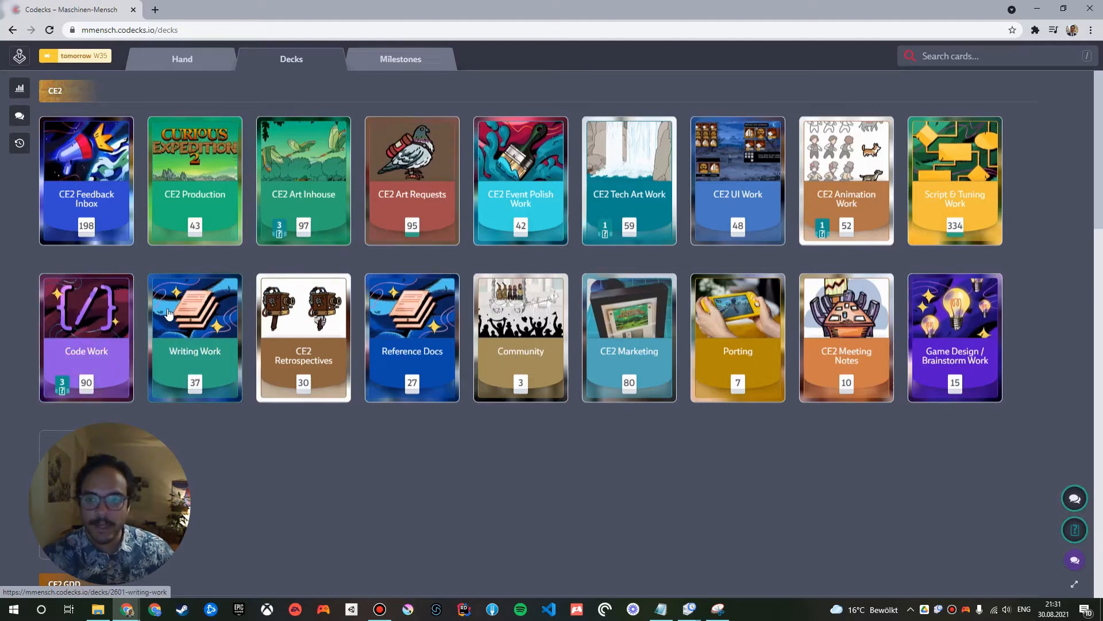
pyautogui.moveTo(821, 213)
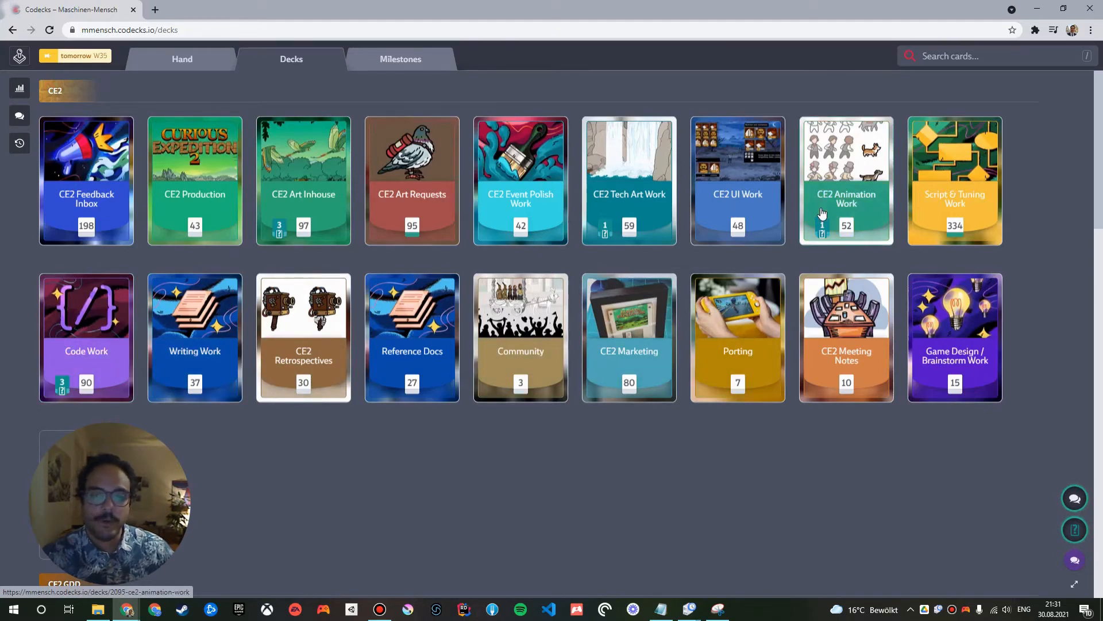
pyautogui.moveTo(949, 181)
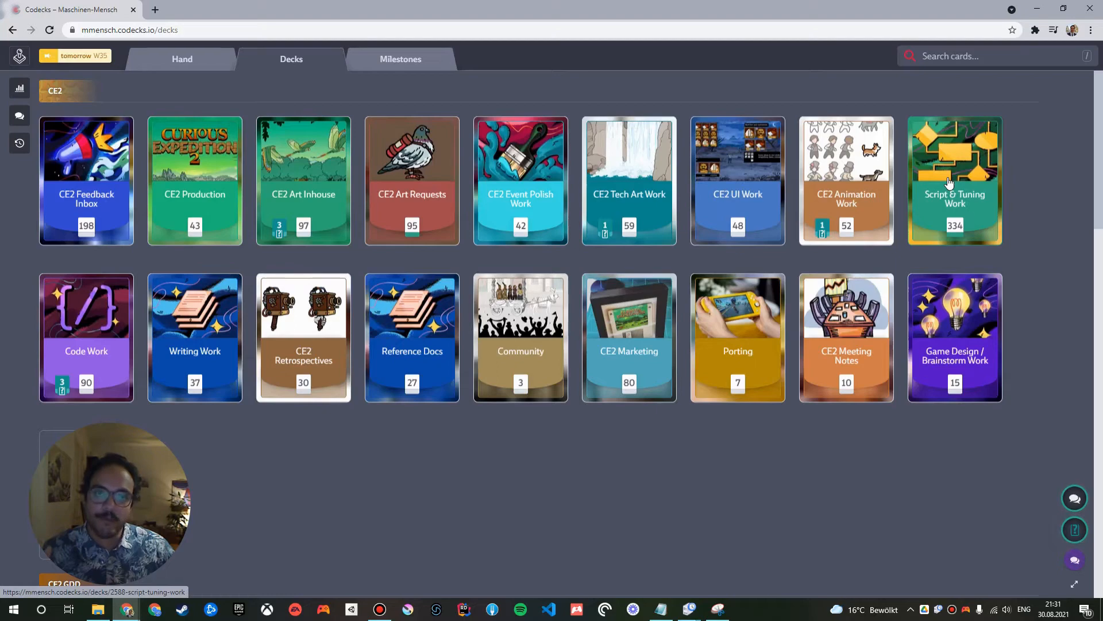
pyautogui.moveTo(978, 203)
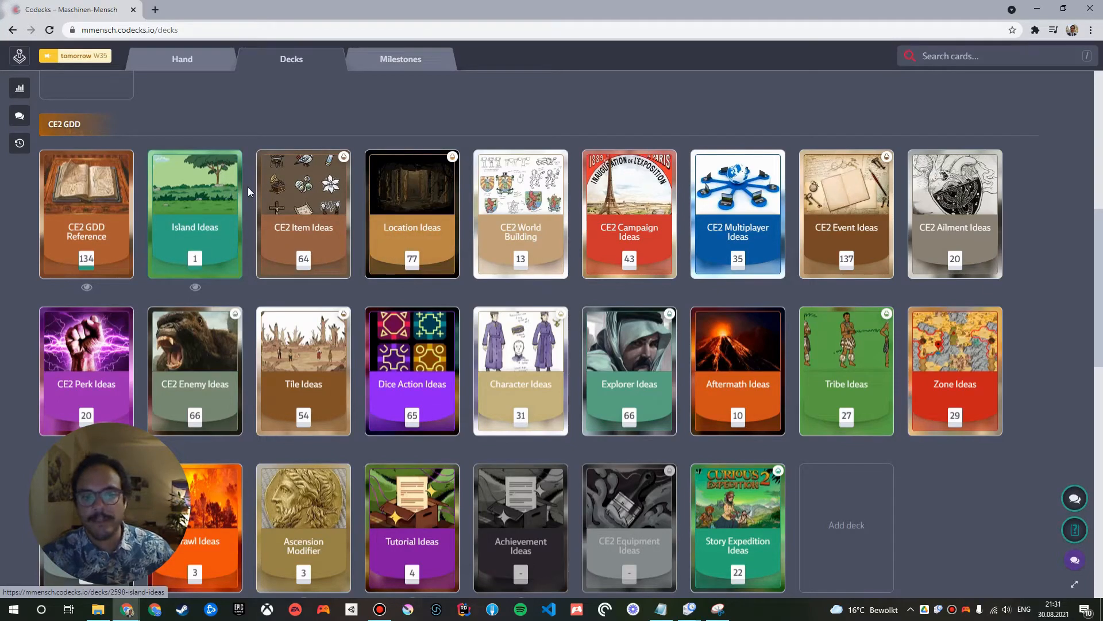
pyautogui.moveTo(303, 210)
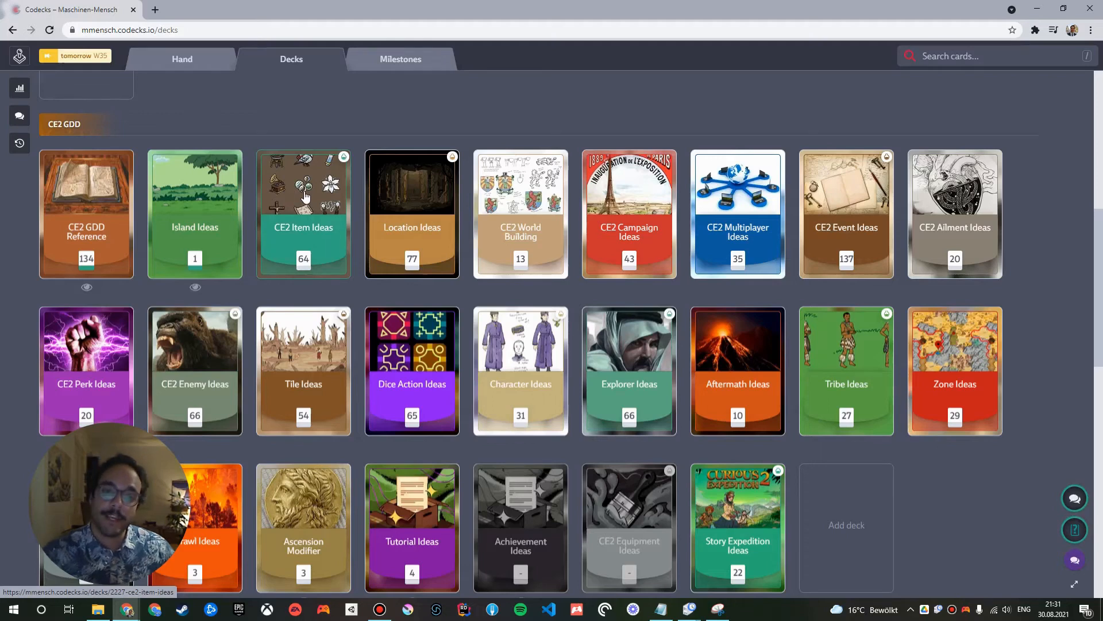
# Open the Location Ideas deck and scroll through its prioritised and unprioritised location cards.
pyautogui.click(412, 213)
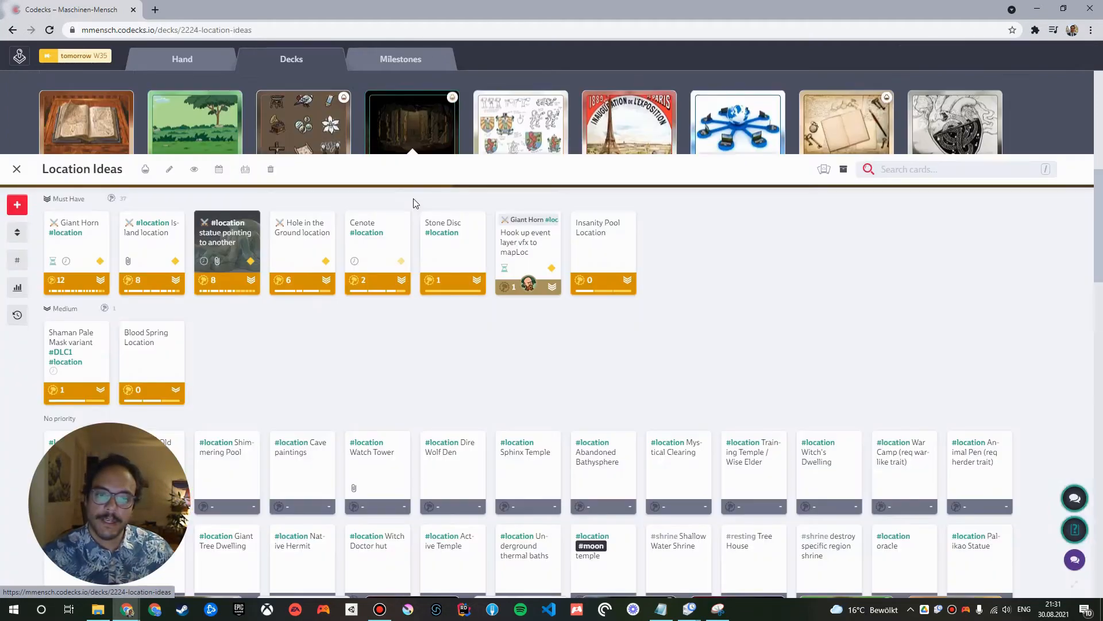
pyautogui.scroll(-3)
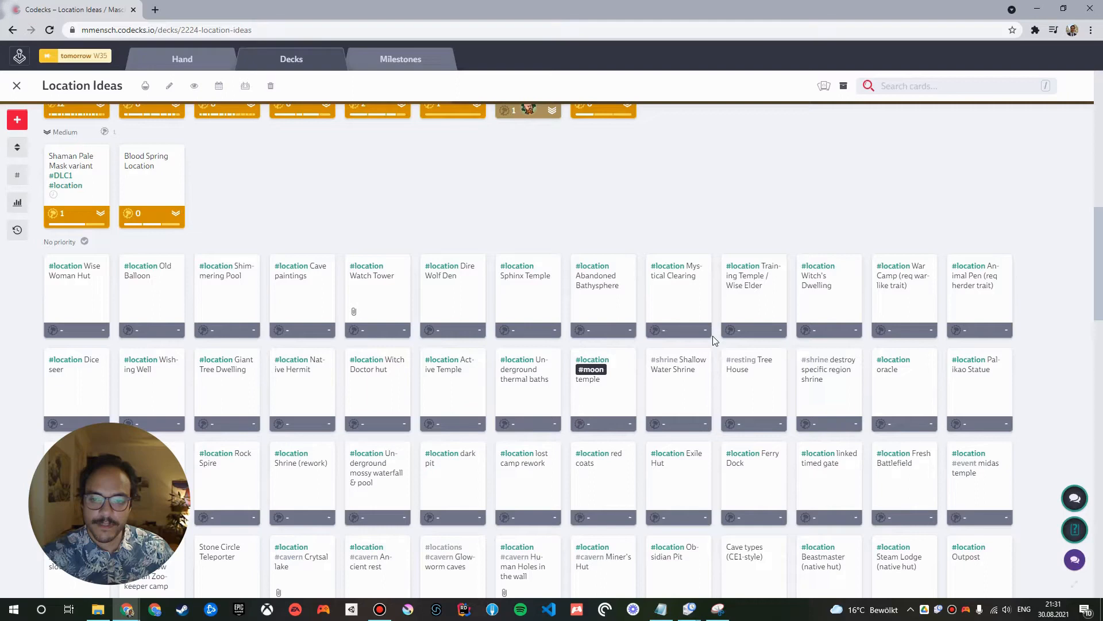
pyautogui.scroll(-3)
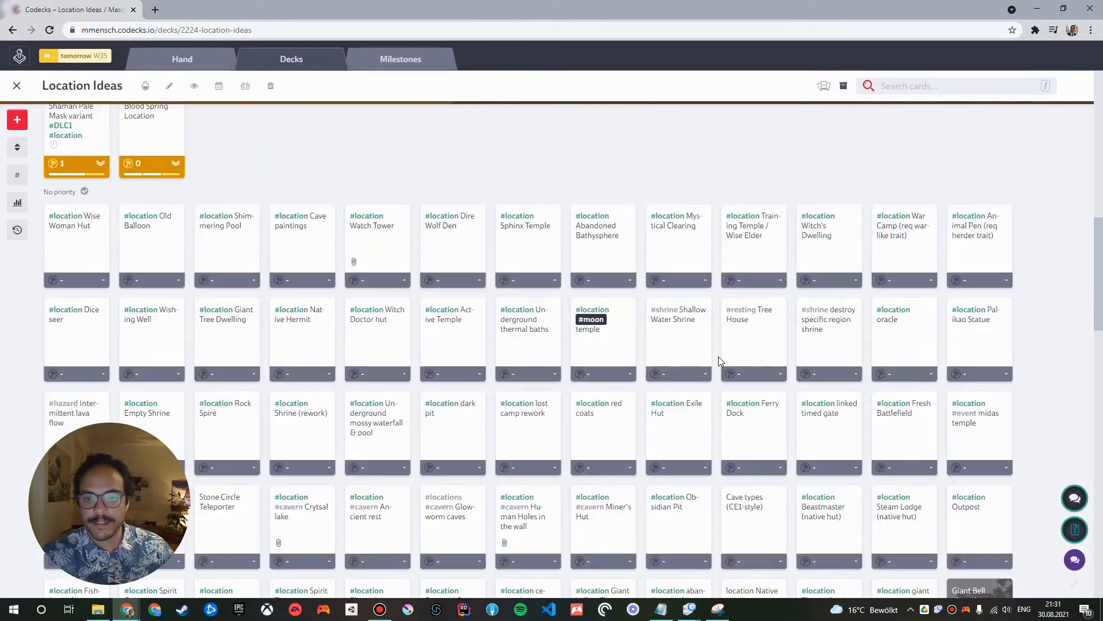
pyautogui.scroll(-3)
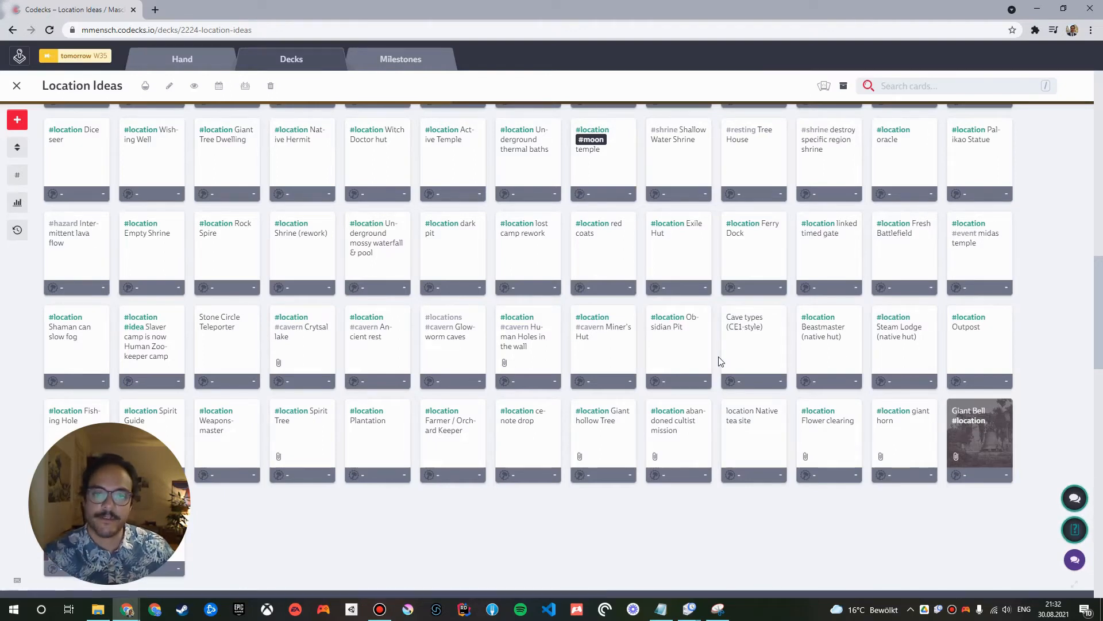
pyautogui.moveTo(577, 237)
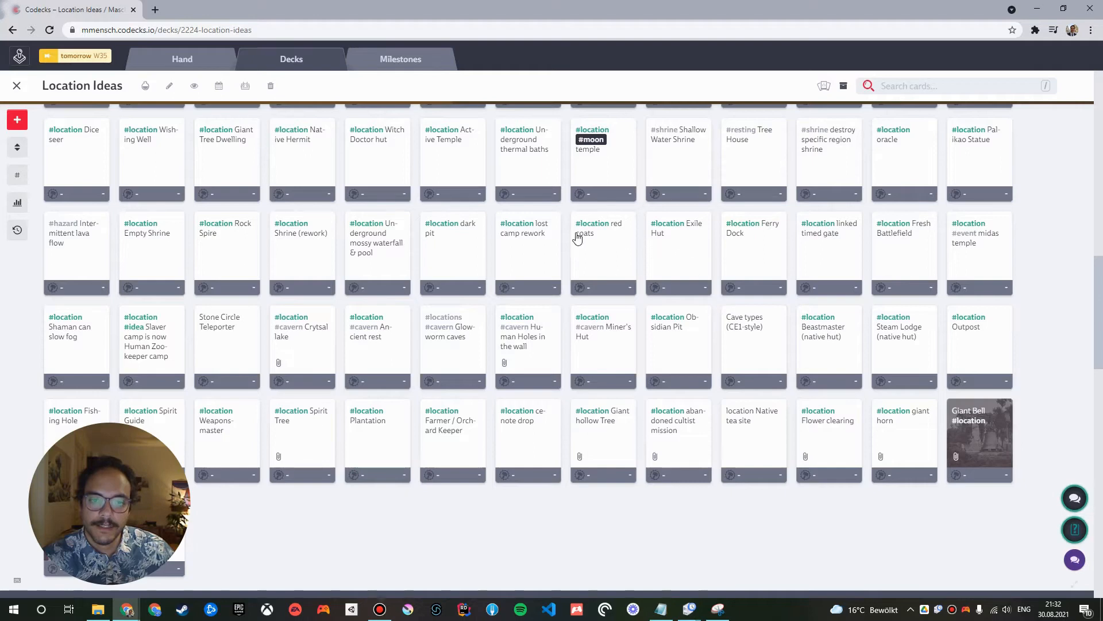
pyautogui.click(451, 233)
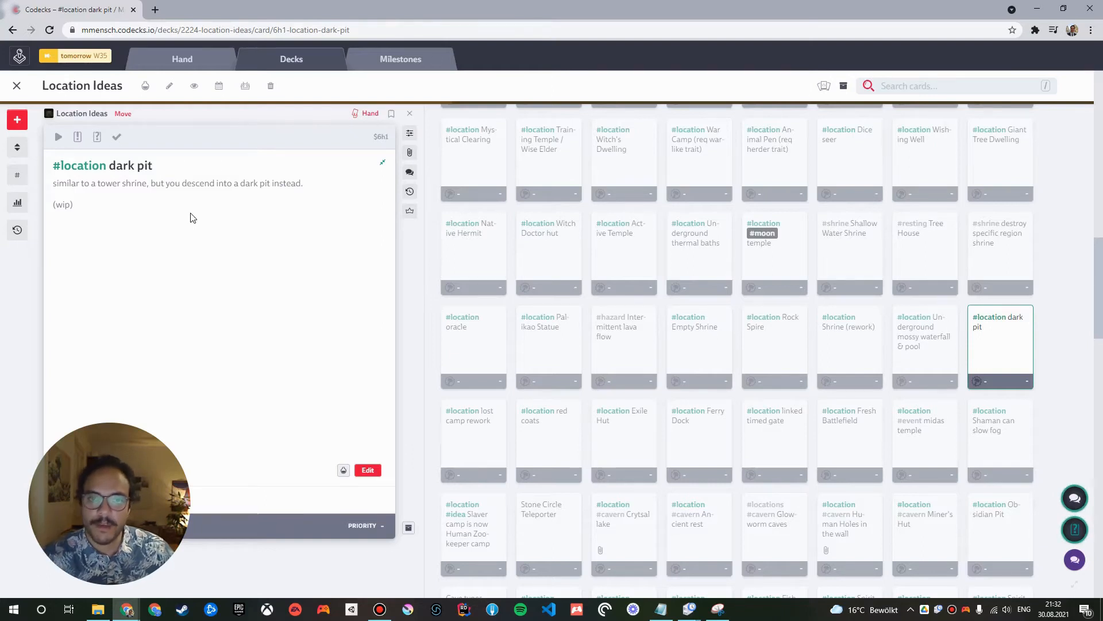
pyautogui.click(472, 155)
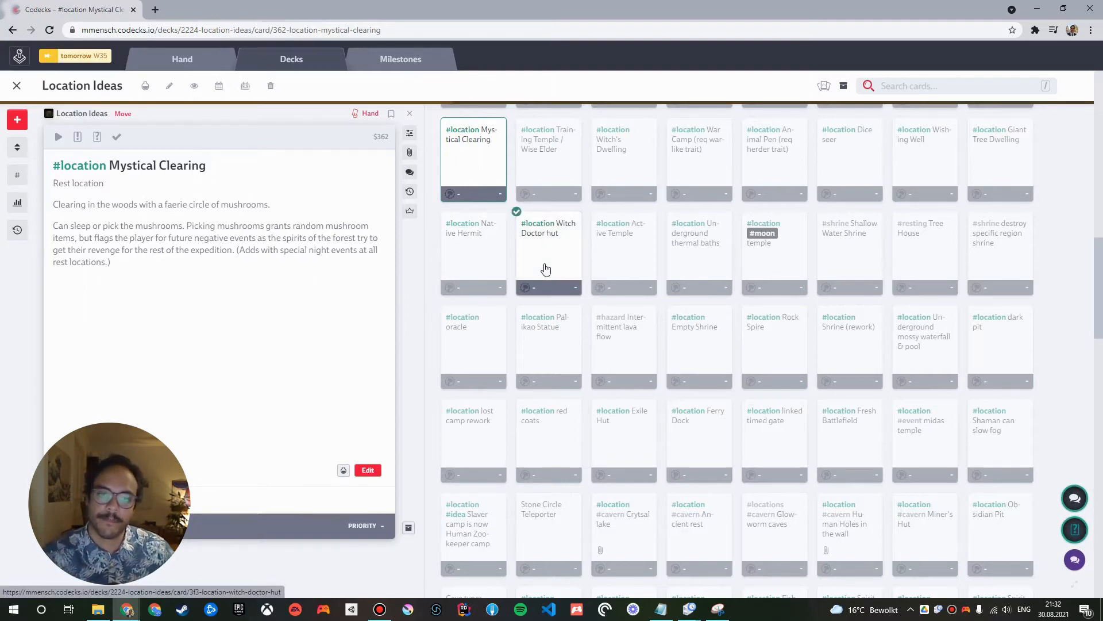
pyautogui.scroll(-3)
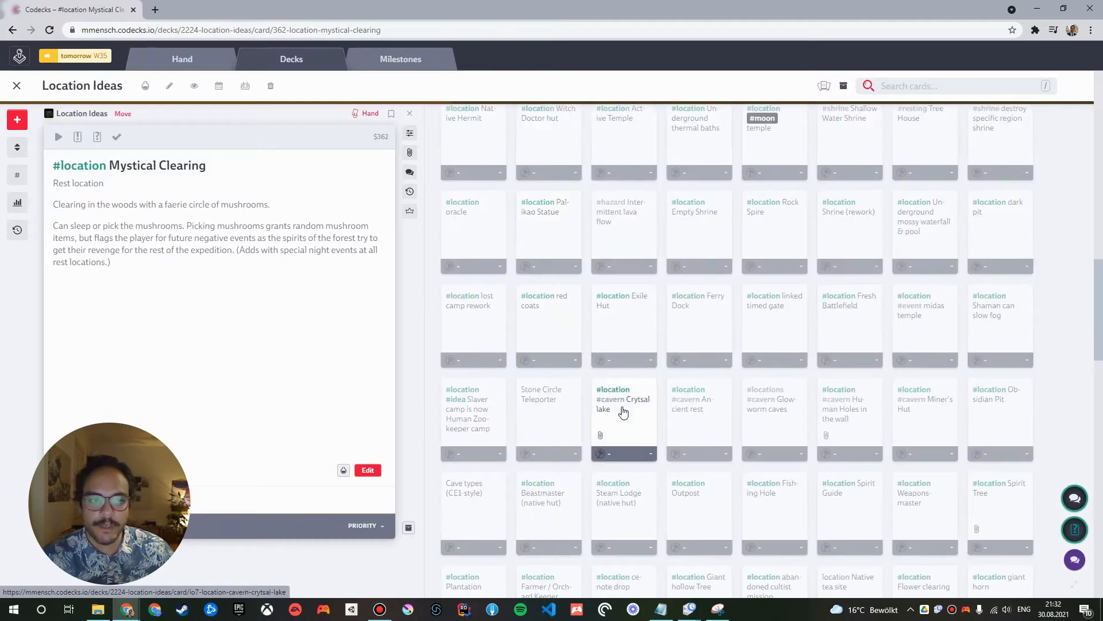
pyautogui.click(623, 398)
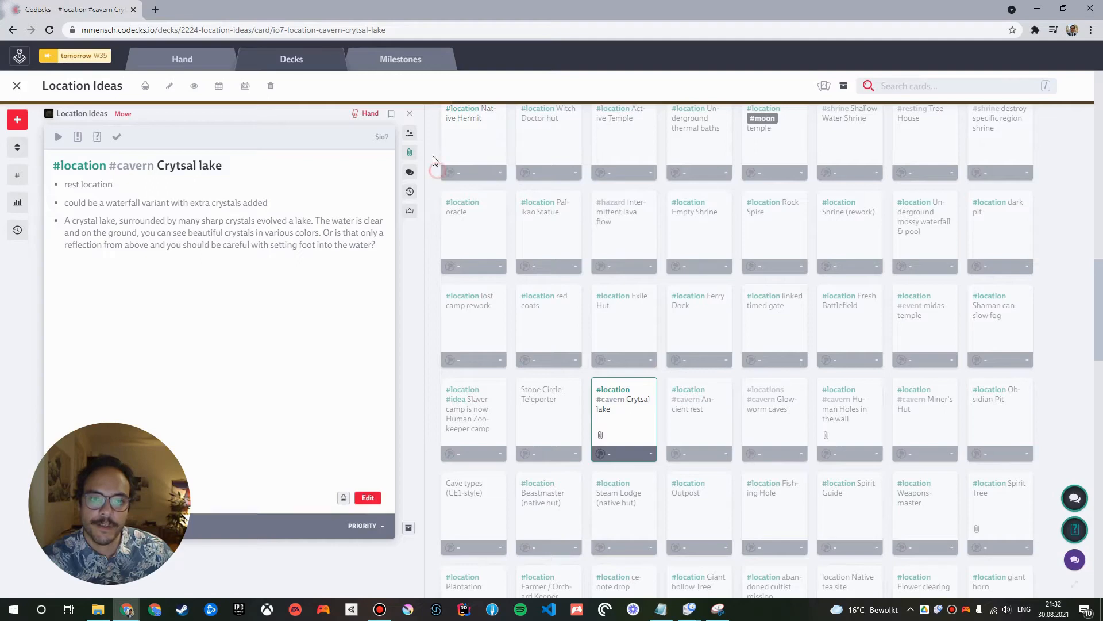
pyautogui.click(408, 113)
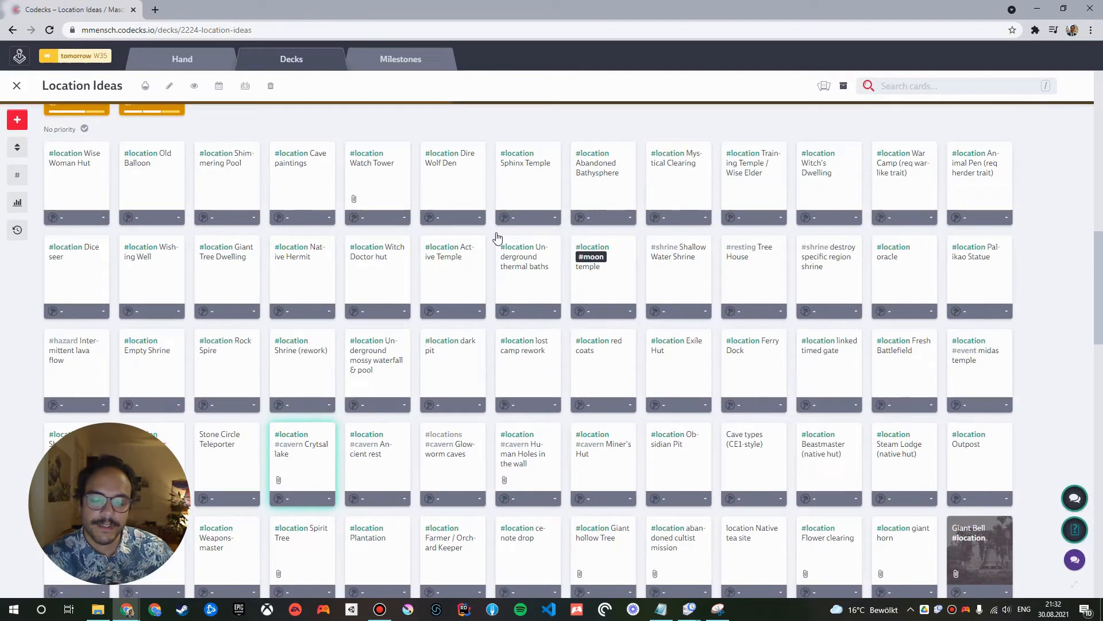
pyautogui.scroll(3)
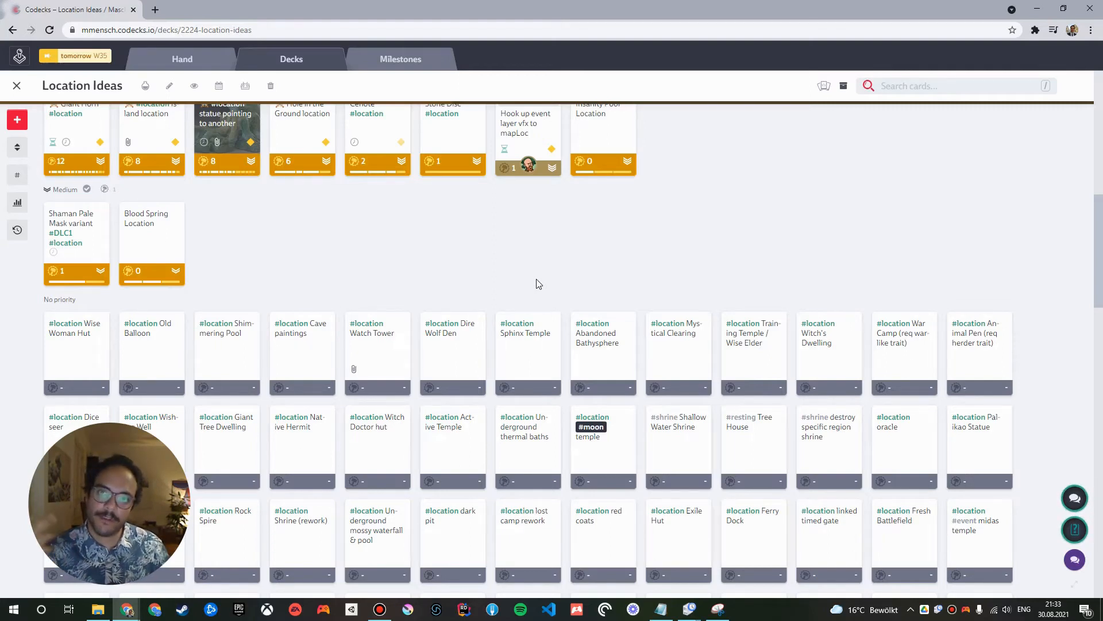
pyautogui.moveTo(514, 281)
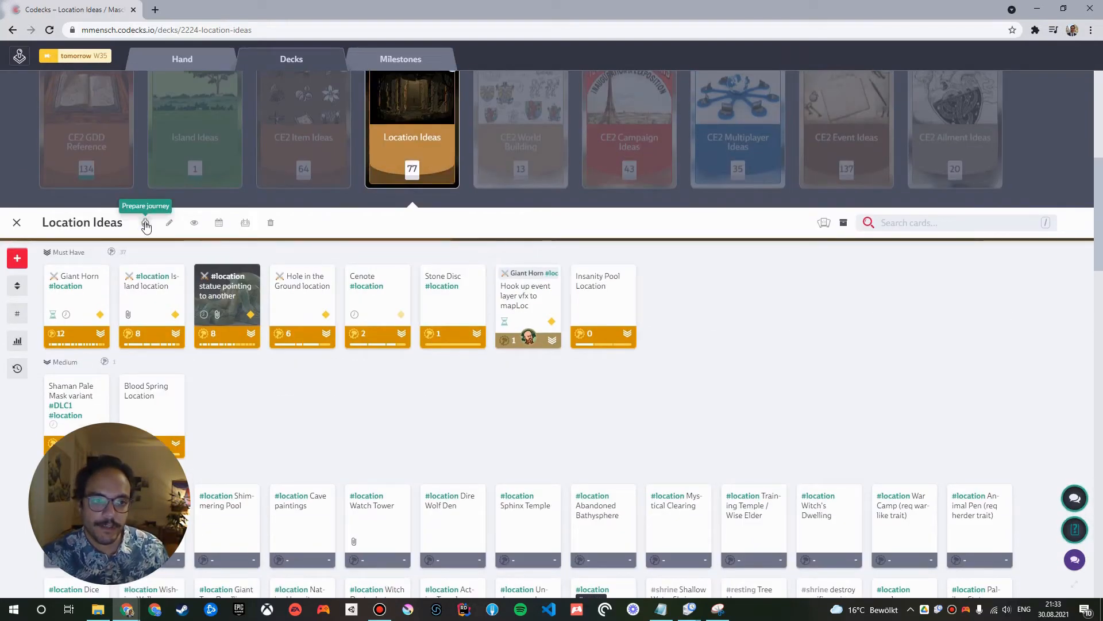
pyautogui.click(145, 223)
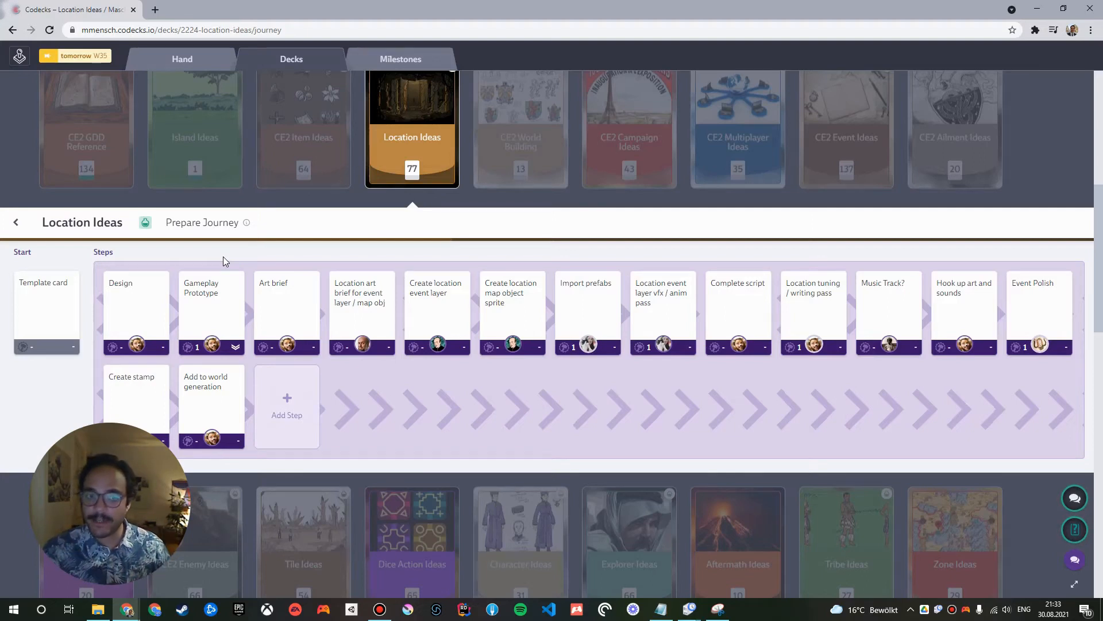
pyautogui.moveTo(345, 303)
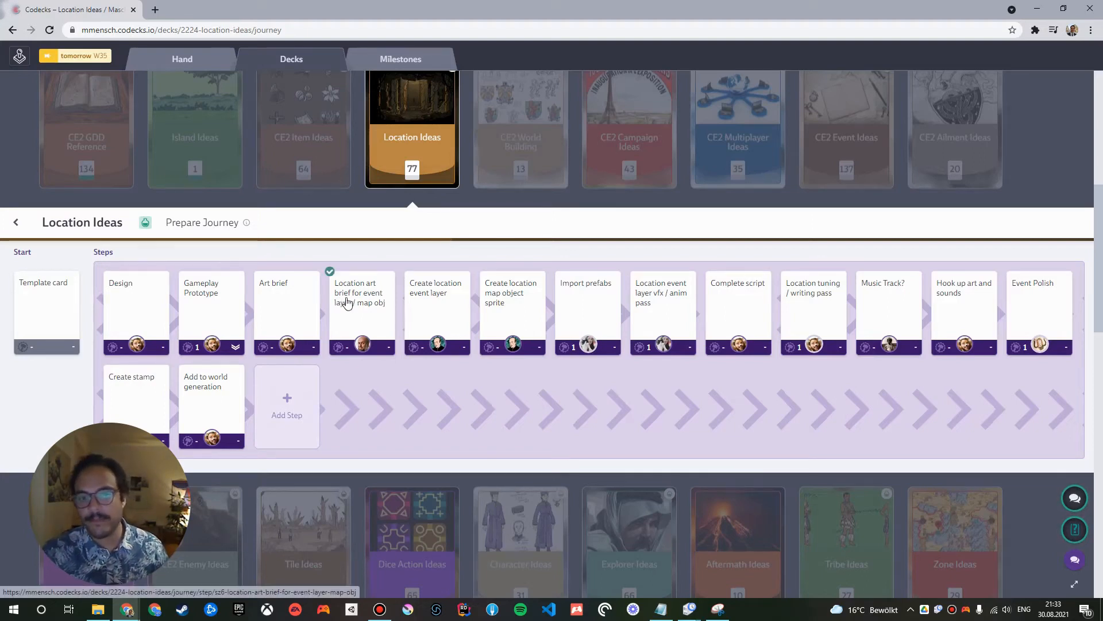
pyautogui.moveTo(425, 299)
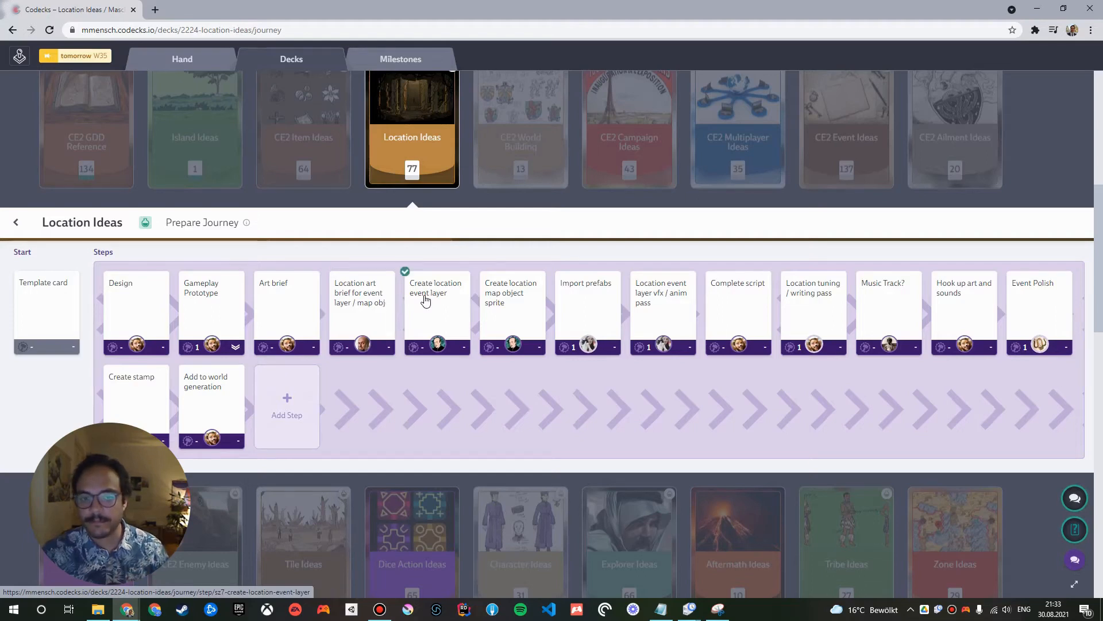
pyautogui.moveTo(573, 301)
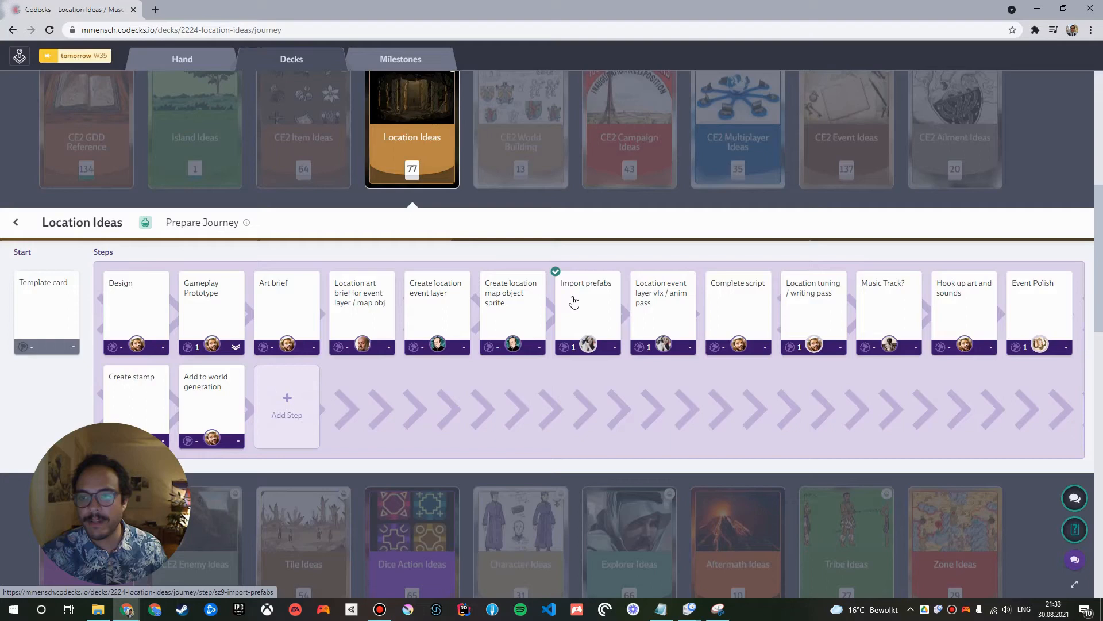
pyautogui.moveTo(796, 308)
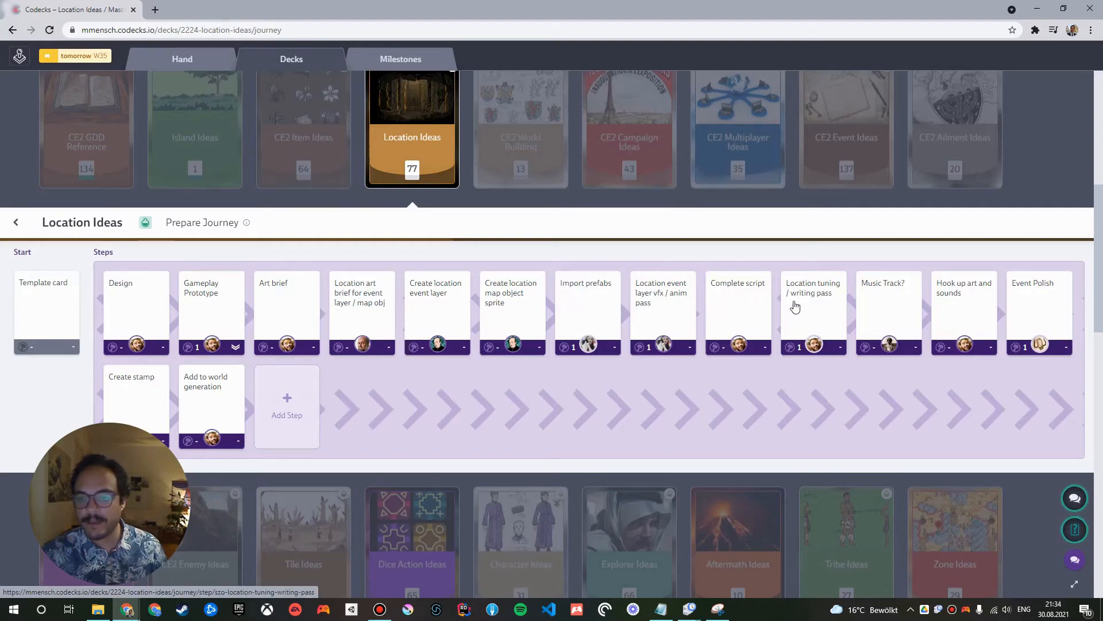
pyautogui.moveTo(882, 303)
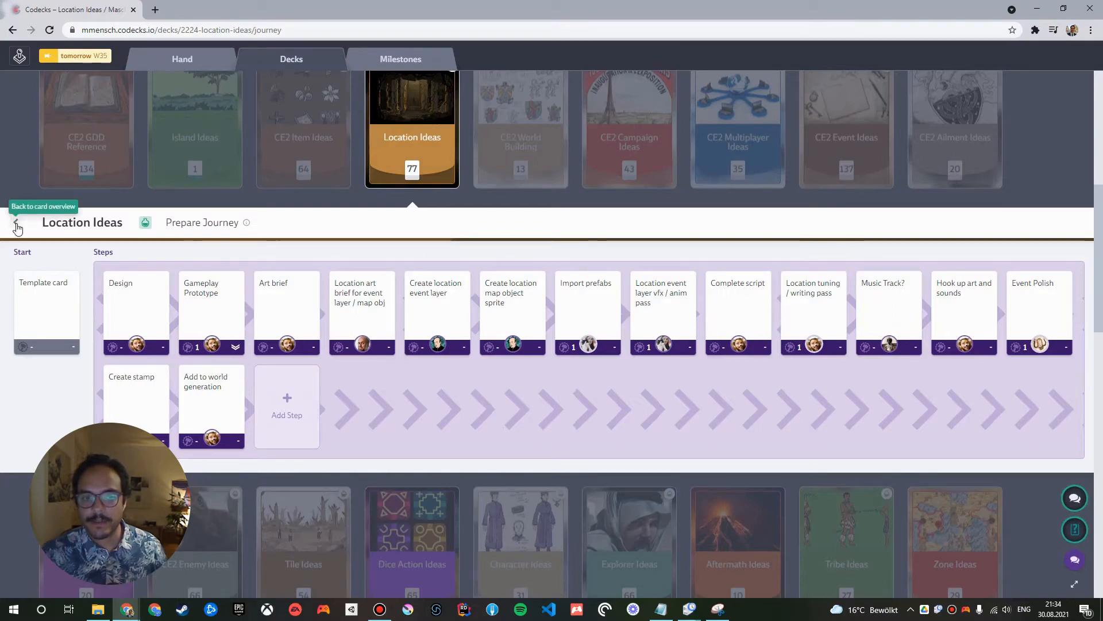
# Return to the Location Ideas card grid and open the Exile Hut card.
pyautogui.click(16, 224)
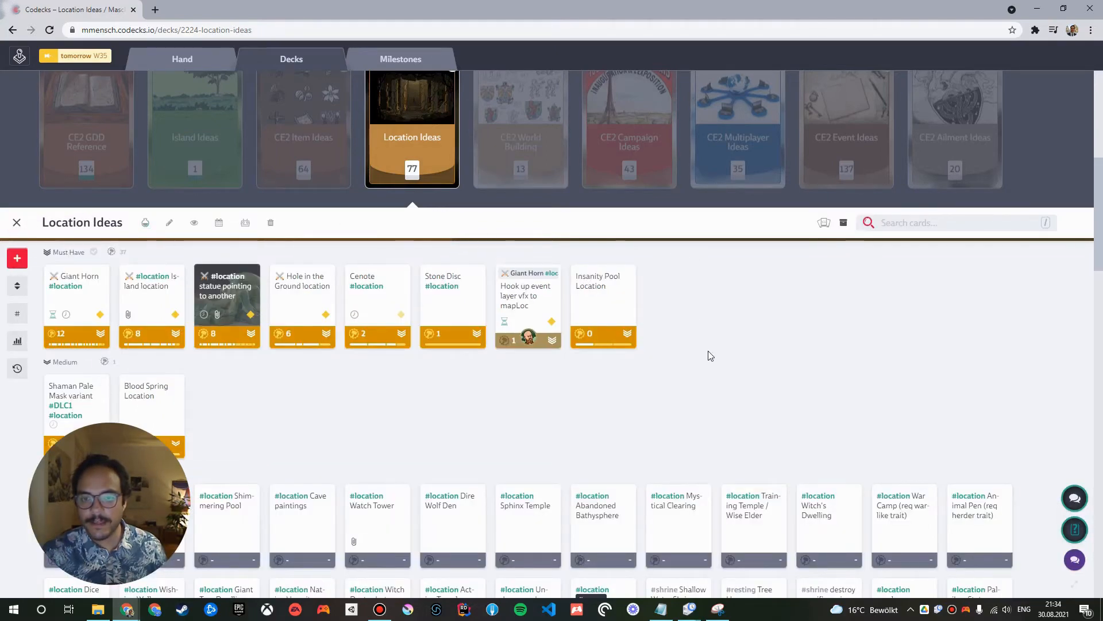
pyautogui.scroll(-3)
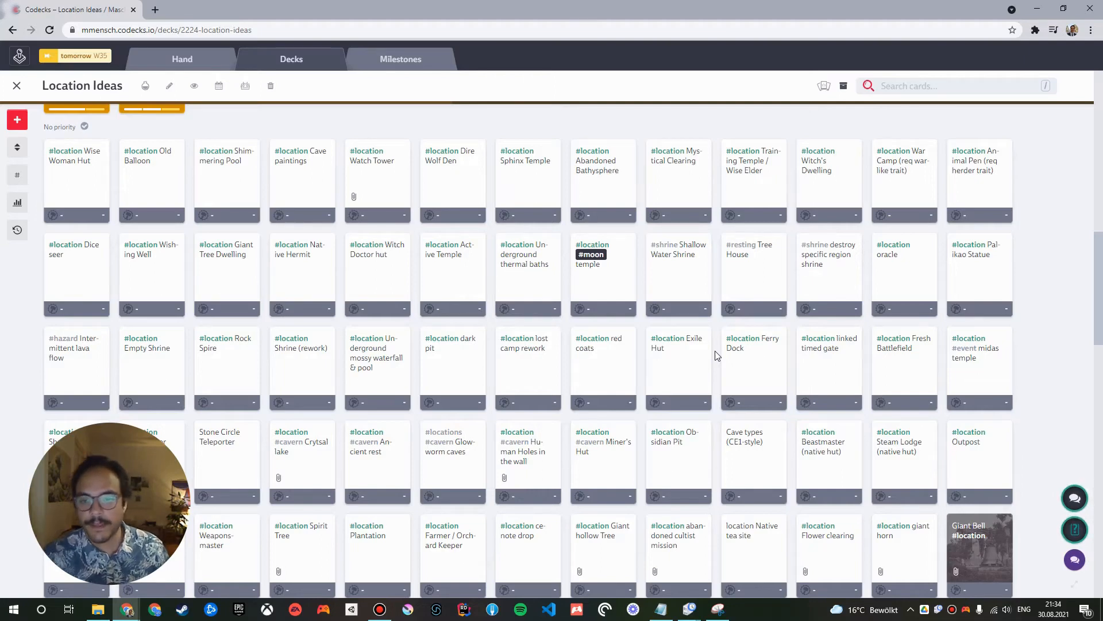
pyautogui.click(677, 343)
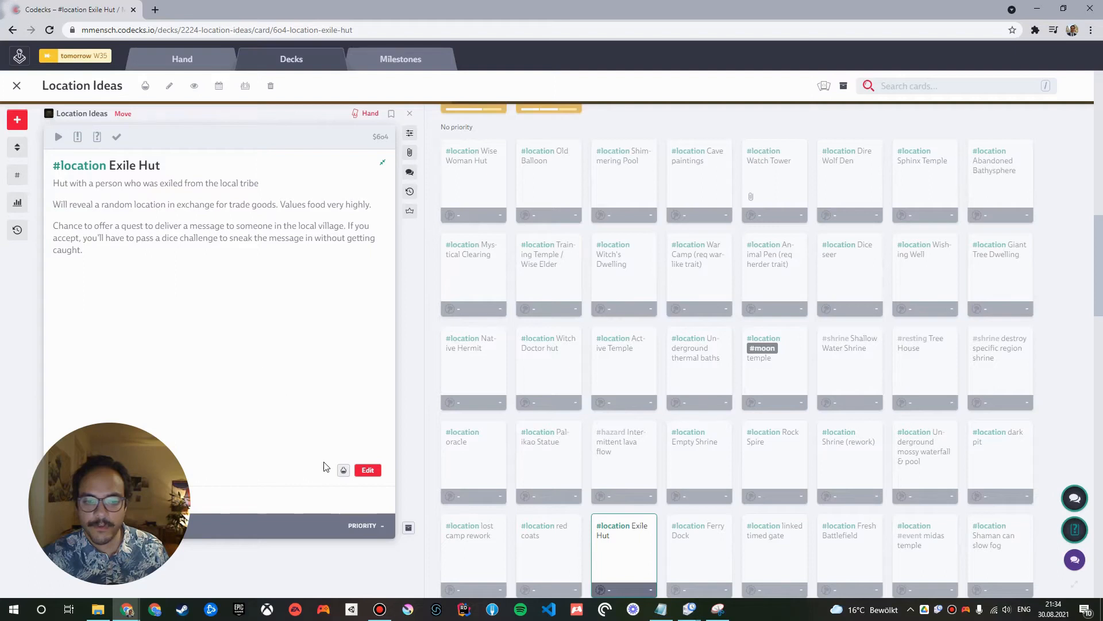
pyautogui.moveTo(344, 470)
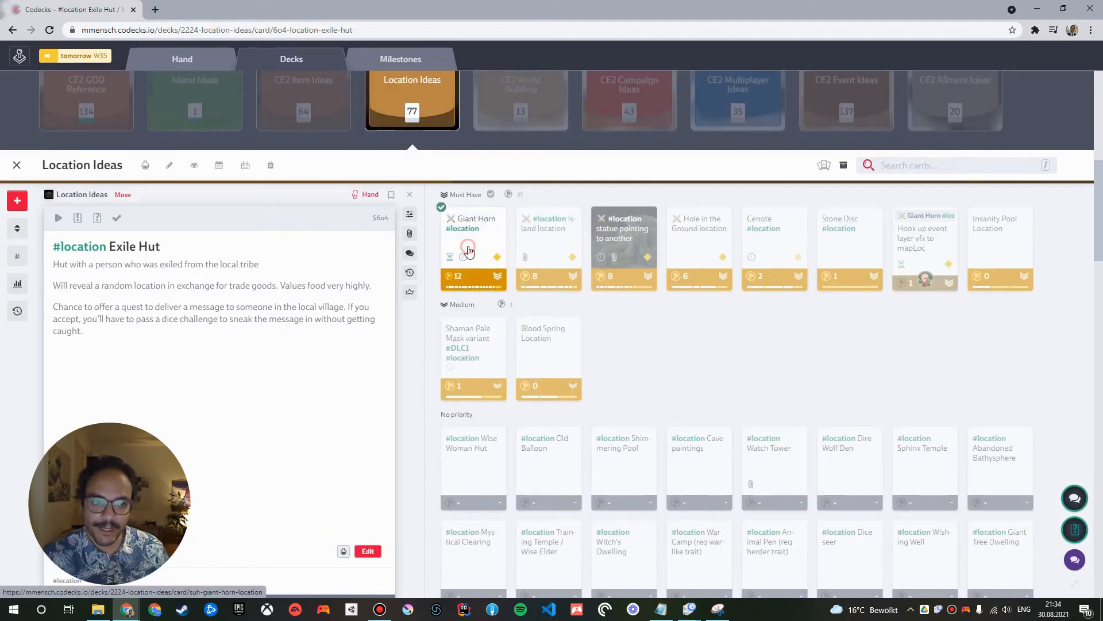
# Show the Giant Horn hero card's 16 sub-cards, then return to Prepare Journey.
pyautogui.click(468, 250)
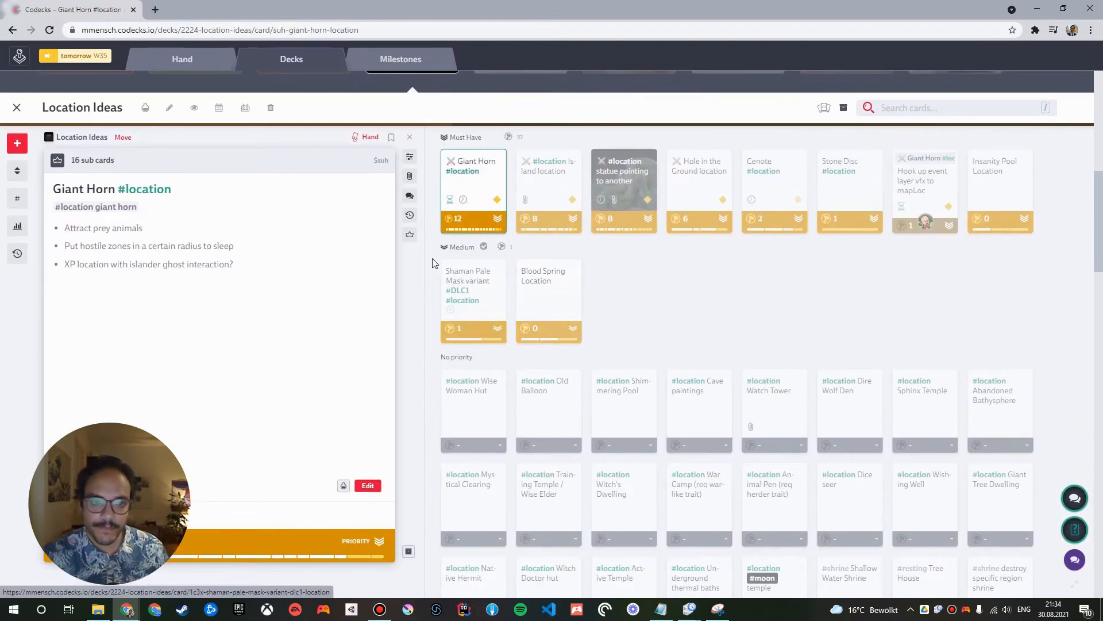
pyautogui.click(409, 234)
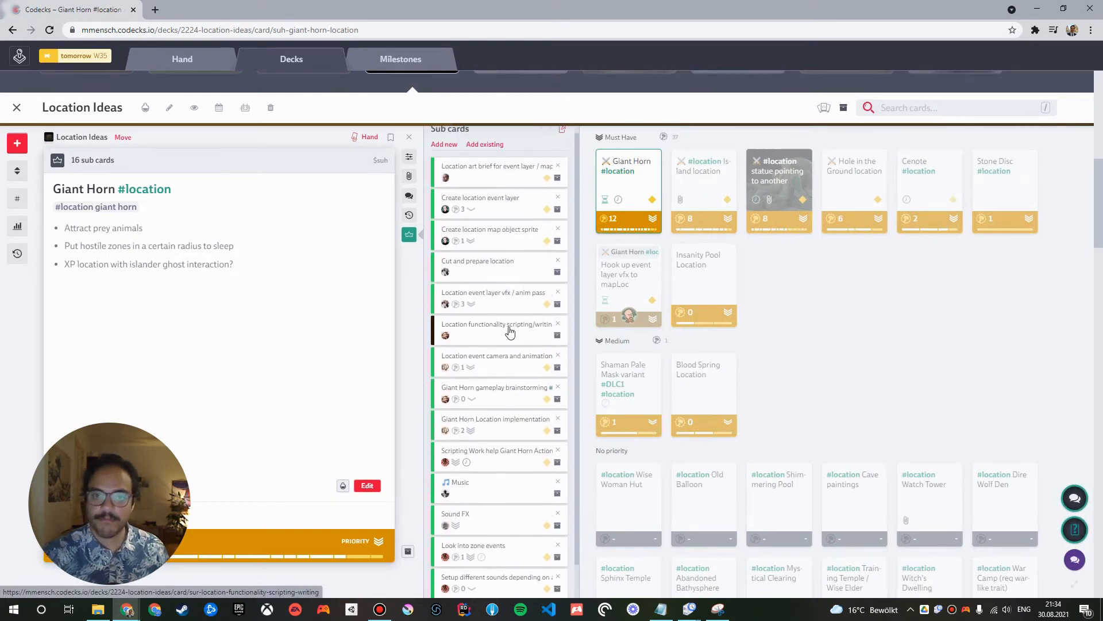
pyautogui.scroll(-3)
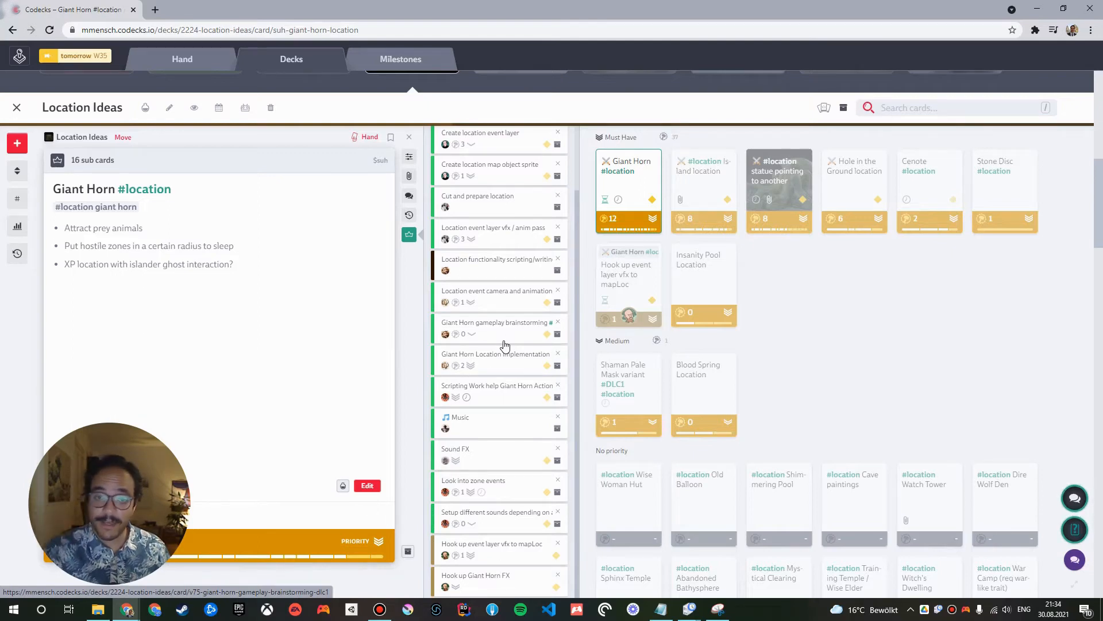
pyautogui.moveTo(320, 563)
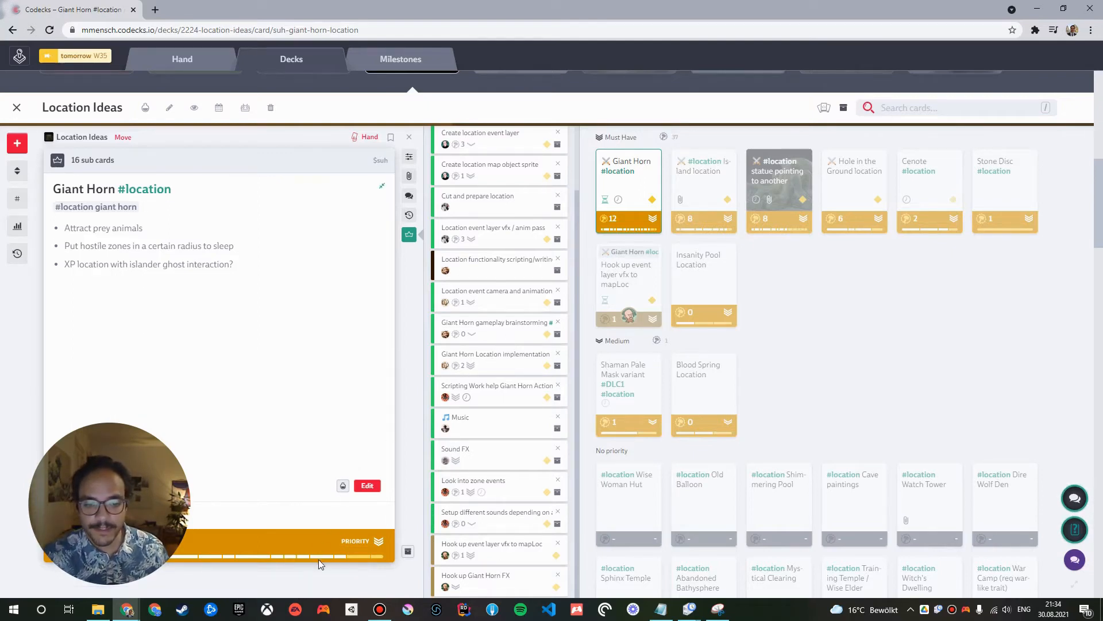
pyautogui.click(92, 159)
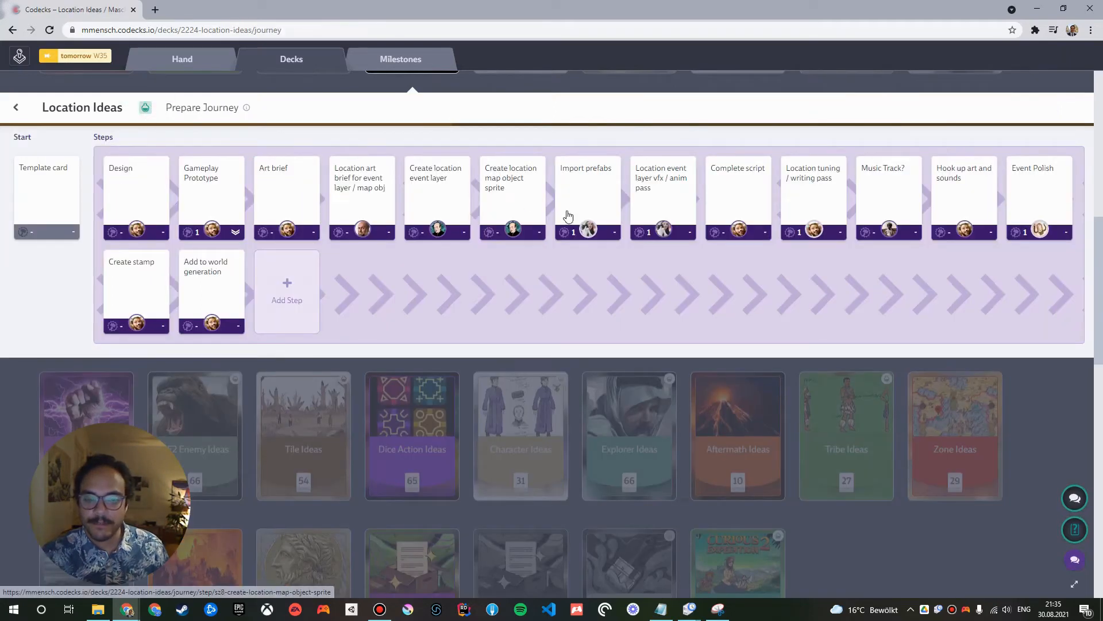
pyautogui.moveTo(534, 248)
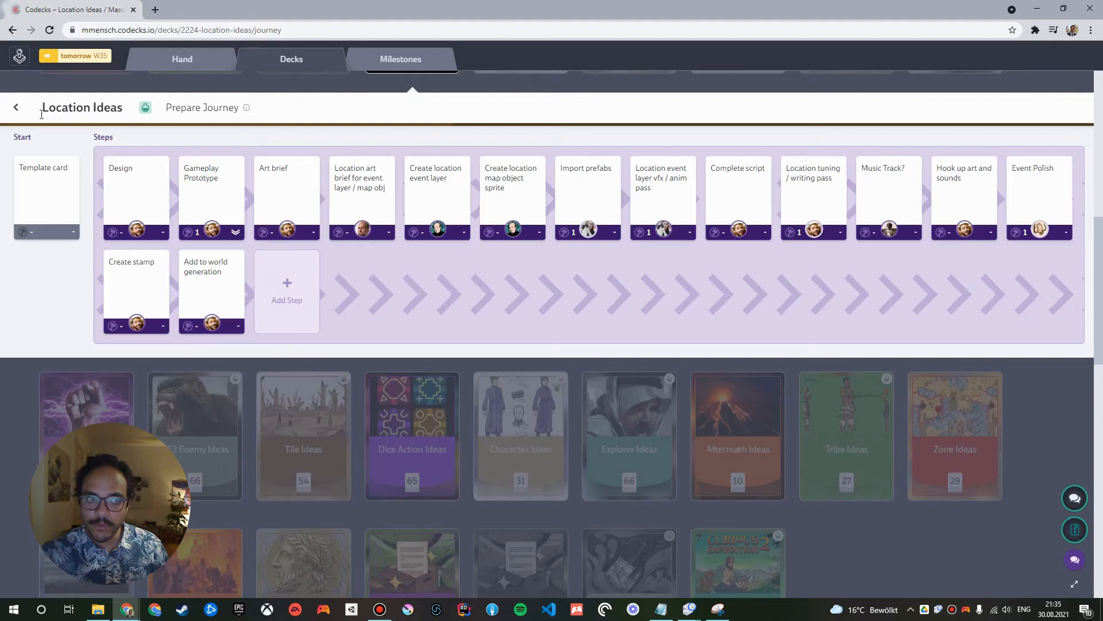
# Leave the Location Ideas journey for the main CE2 decks overview.
pyautogui.click(16, 106)
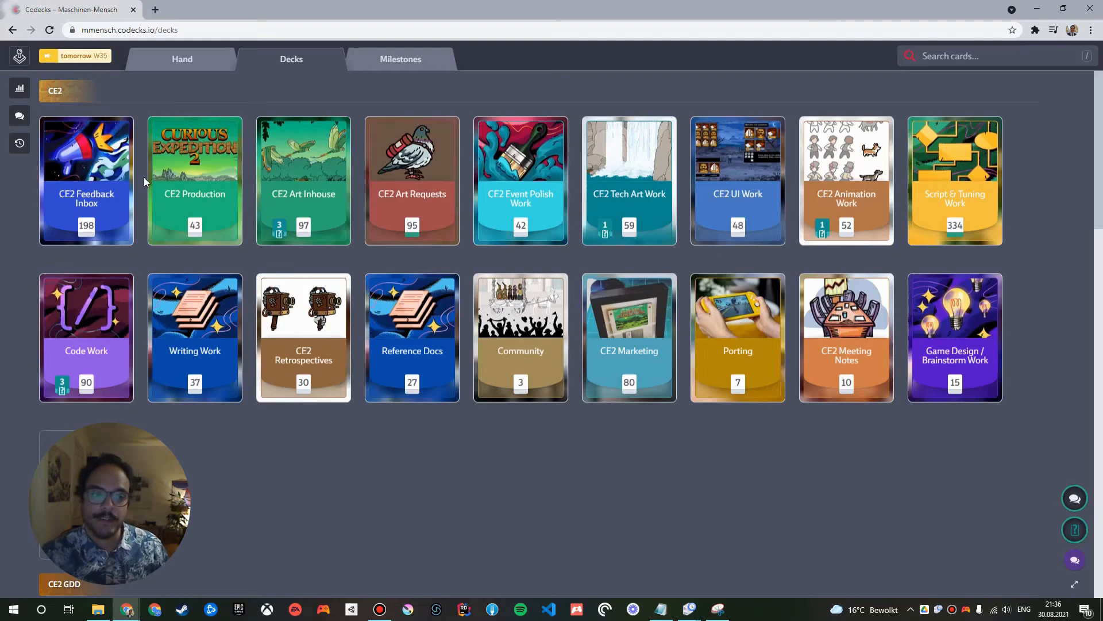
# Open the Code Work deck and browse its Must Have, Medium and Bonus task cards.
pyautogui.click(86, 338)
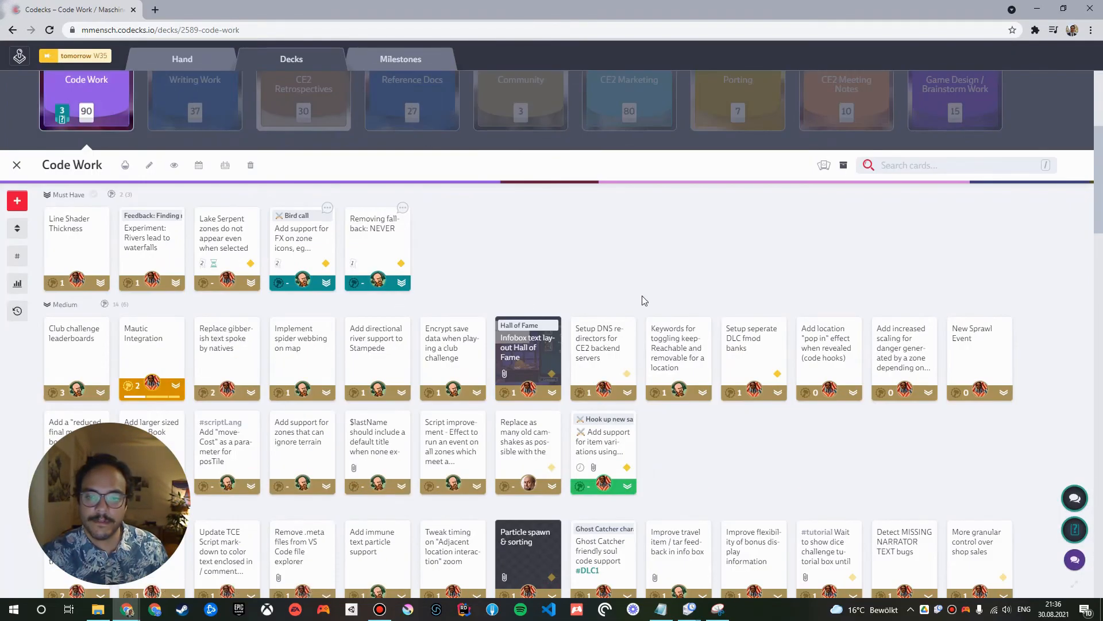
pyautogui.scroll(-3)
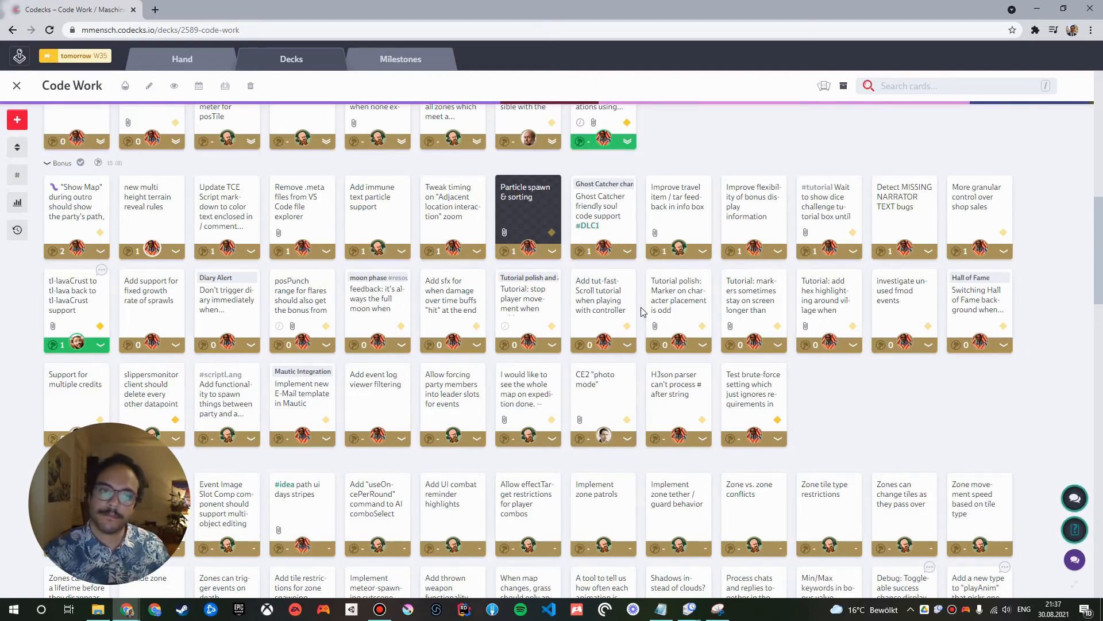
pyautogui.scroll(3)
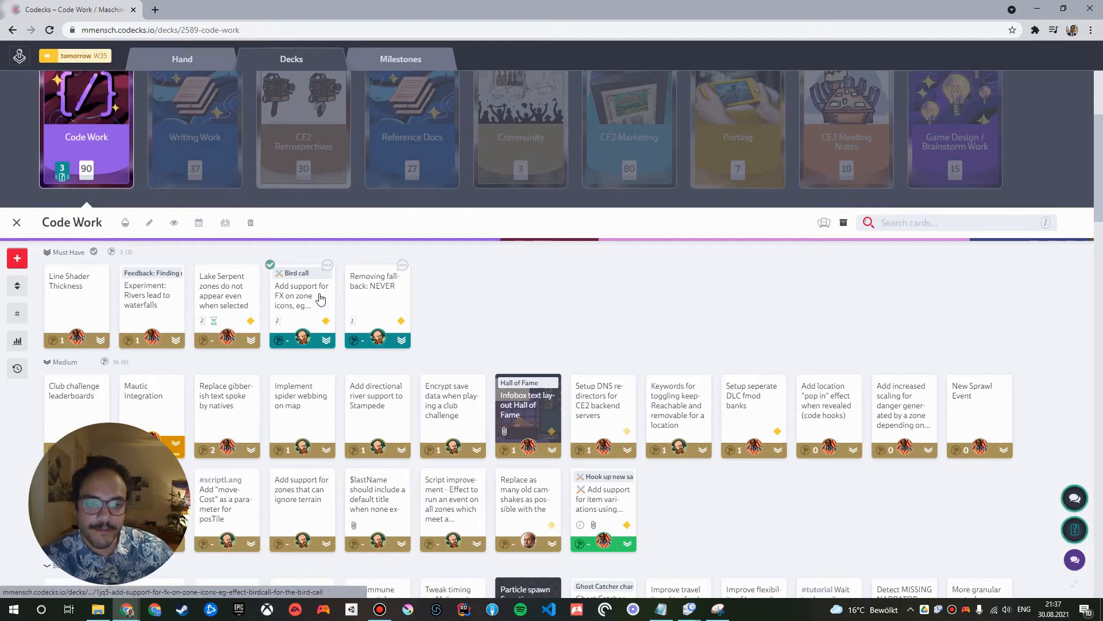
pyautogui.moveTo(306, 309)
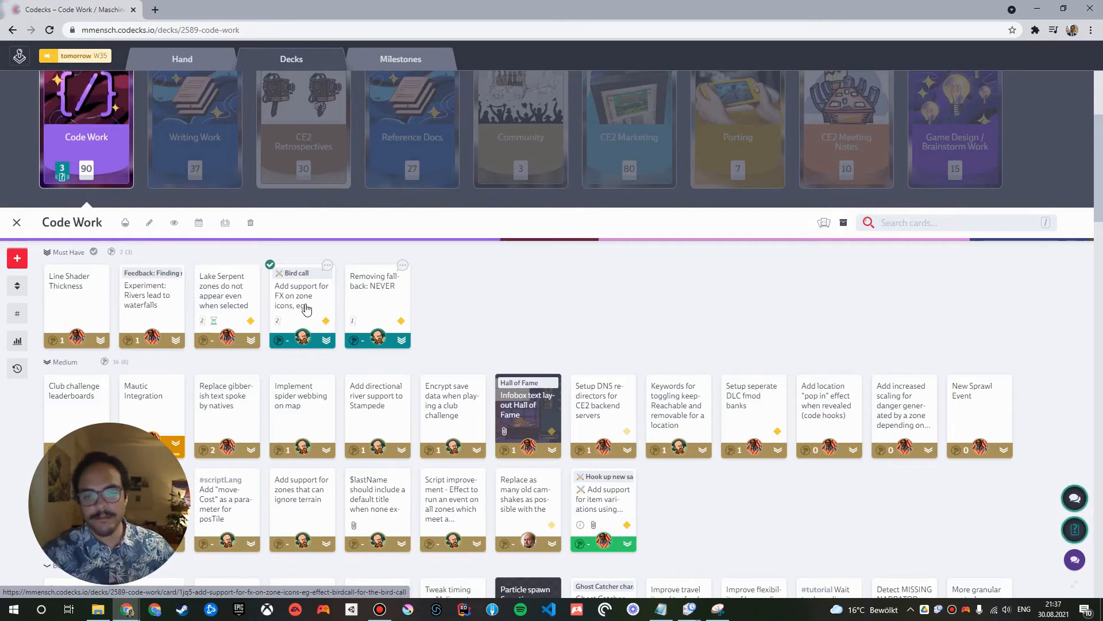
# Follow the bird call FX task to its Bird call hero card and CE2 Item Ideas deck.
pyautogui.click(301, 296)
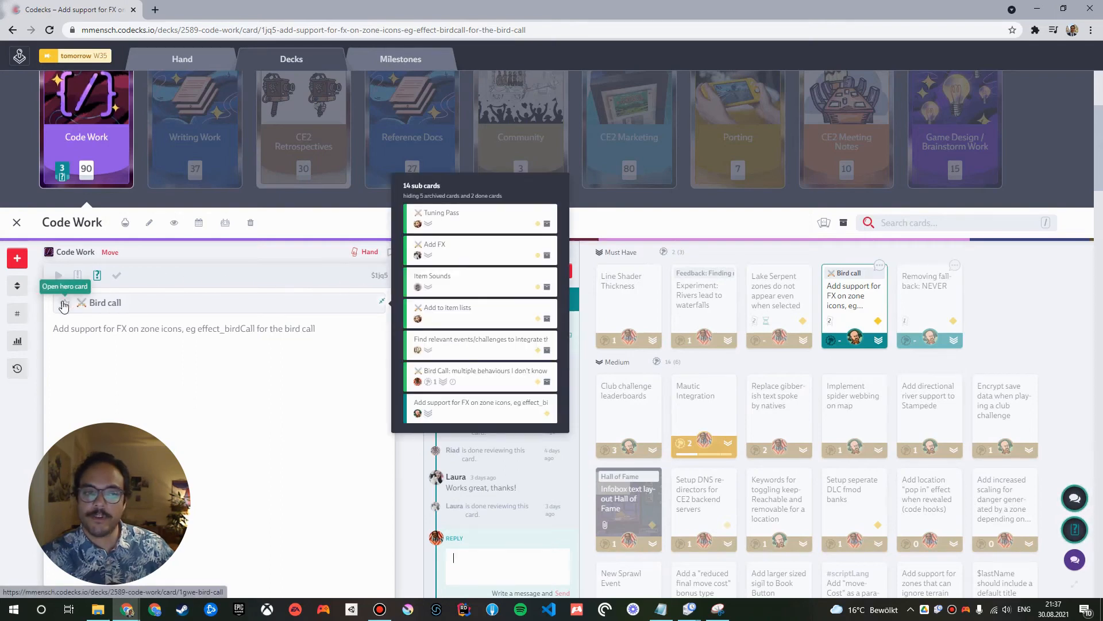
pyautogui.click(63, 305)
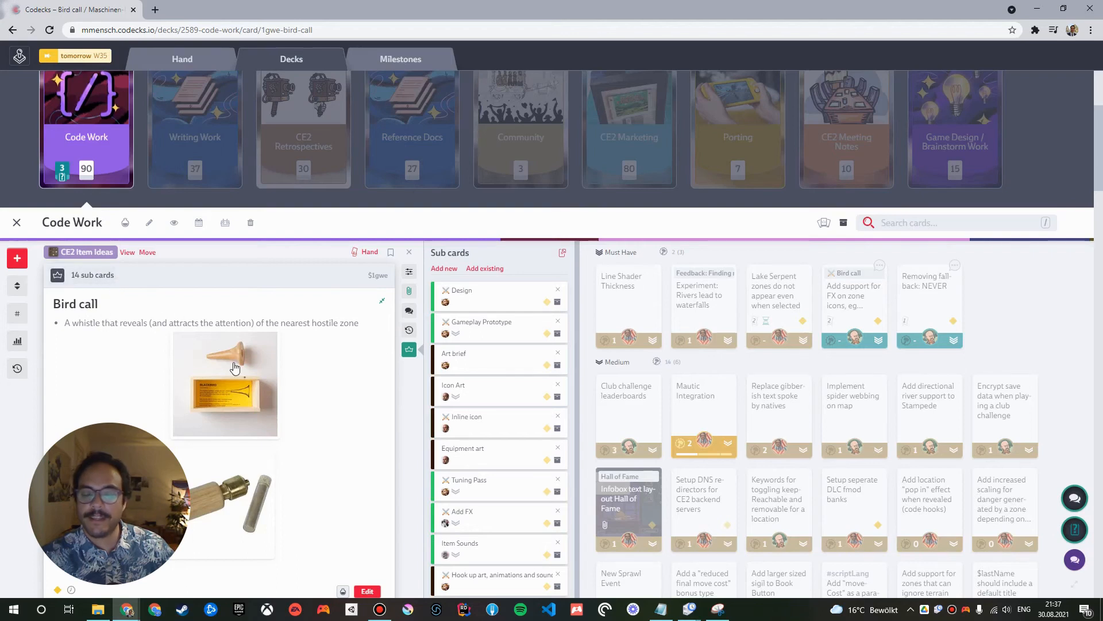
pyautogui.moveTo(311, 388)
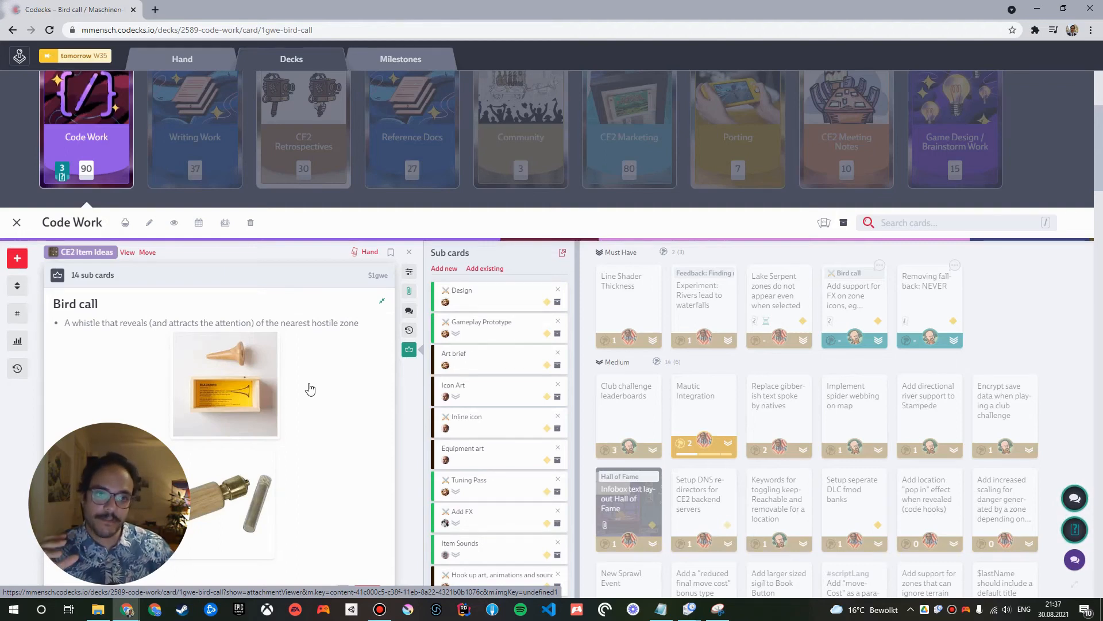
pyautogui.moveTo(55, 255)
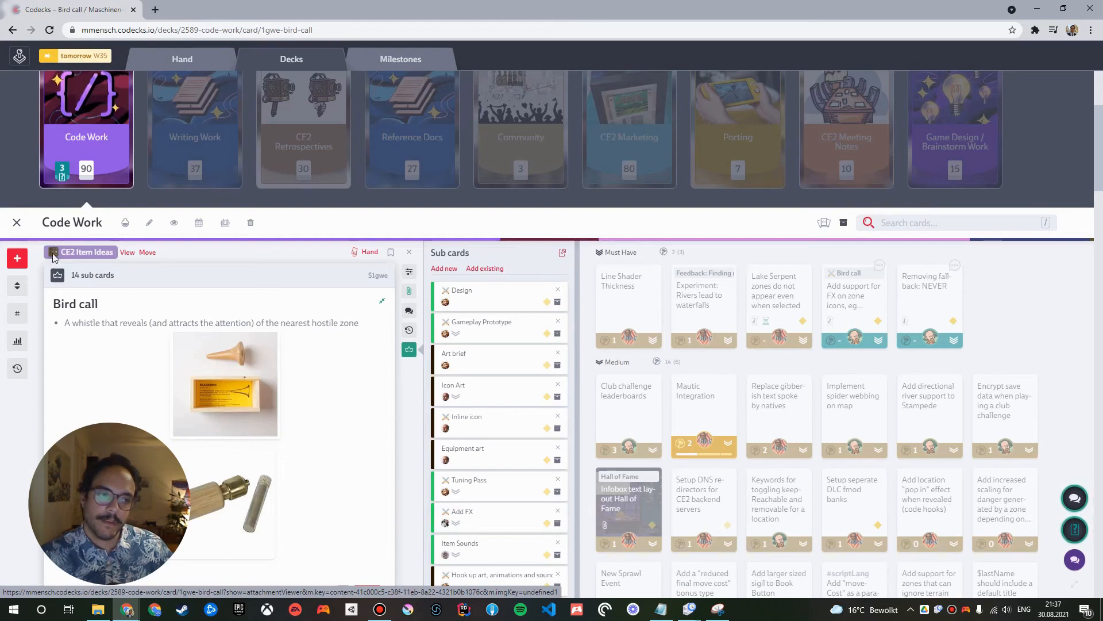
pyautogui.click(16, 222)
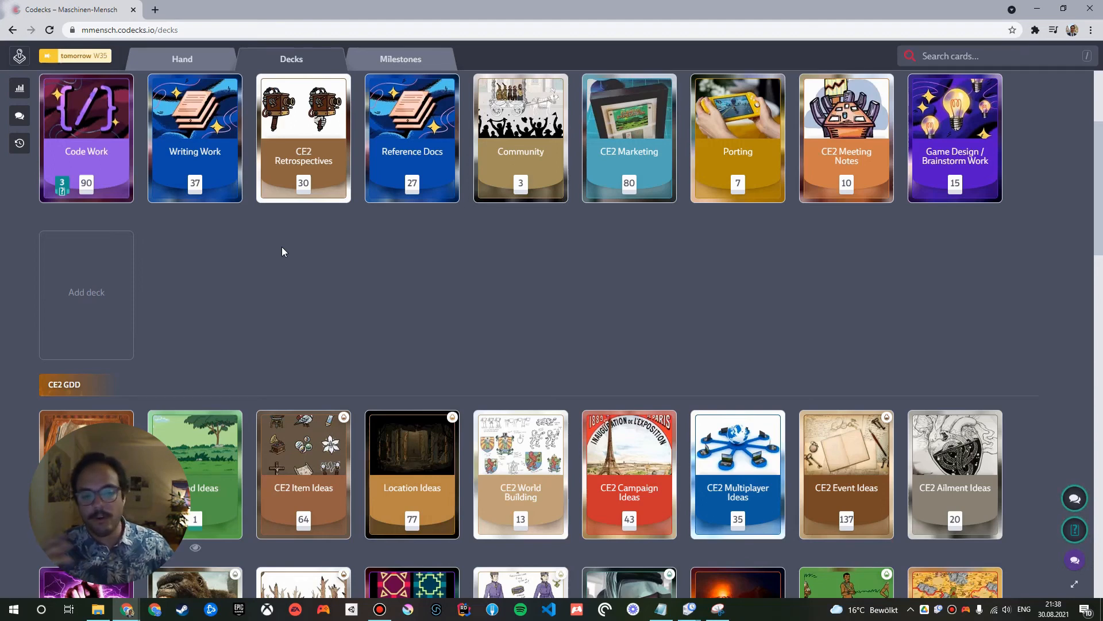
pyautogui.scroll(-3)
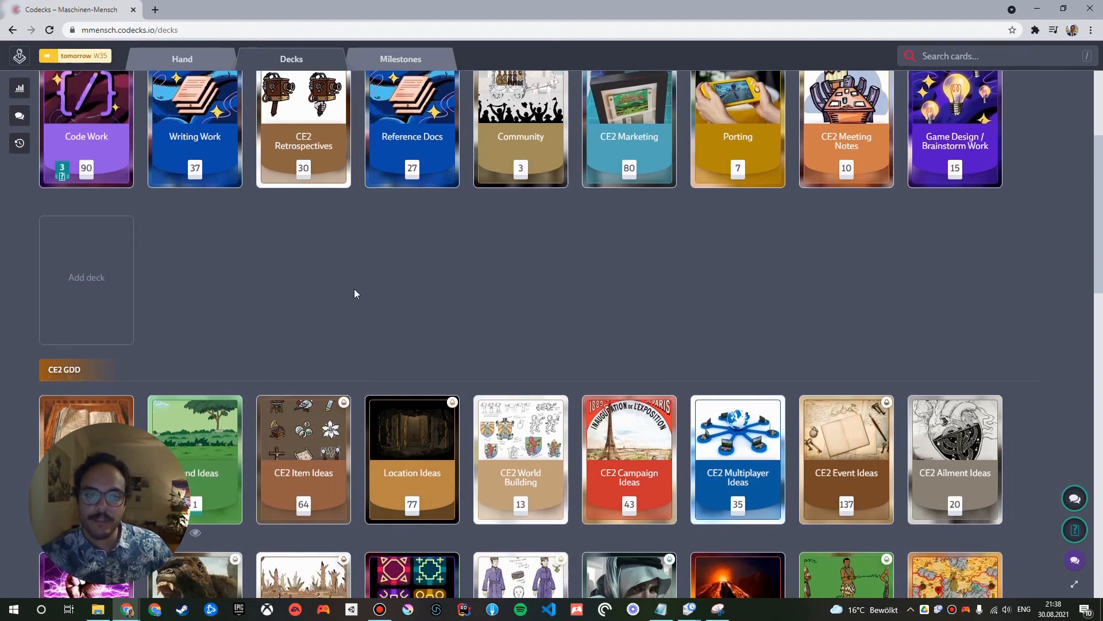
pyautogui.click(411, 458)
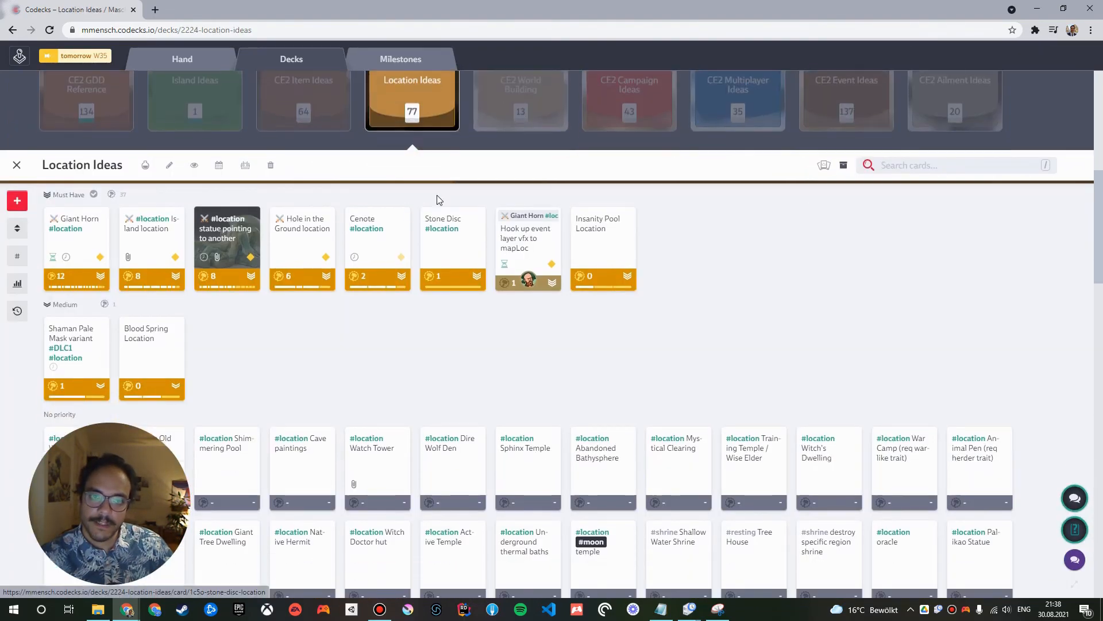
pyautogui.moveTo(184, 304)
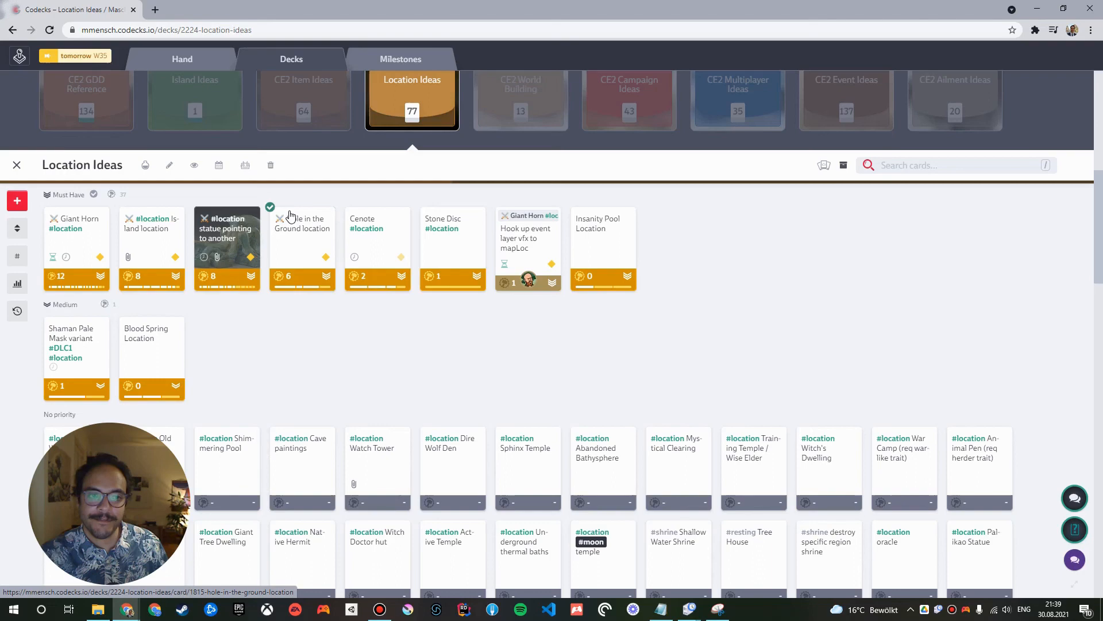
pyautogui.click(16, 165)
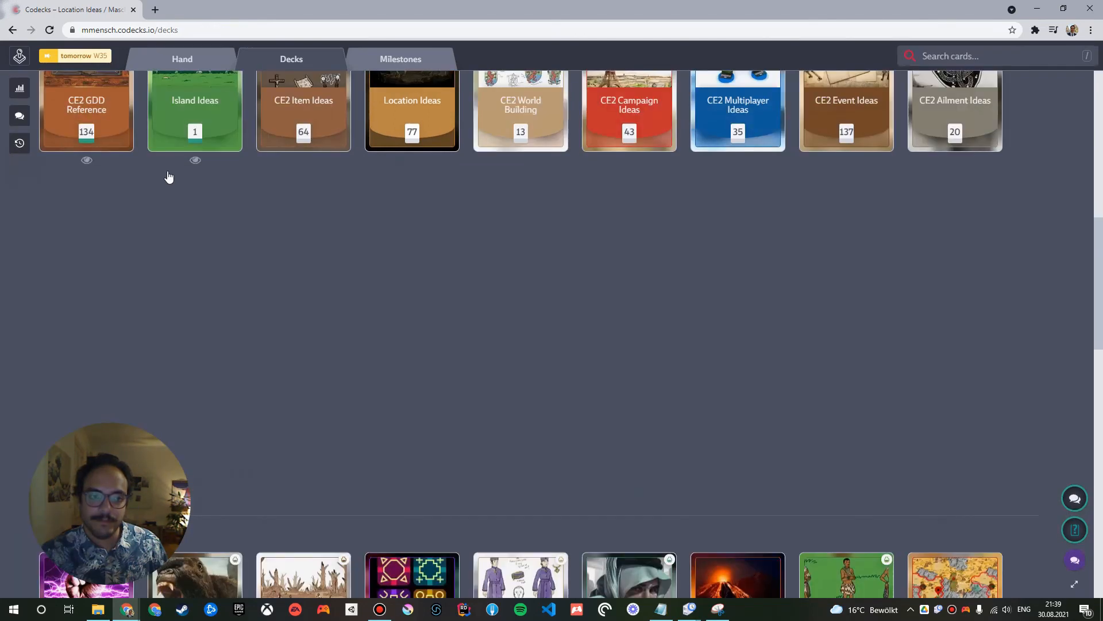
pyautogui.scroll(-3)
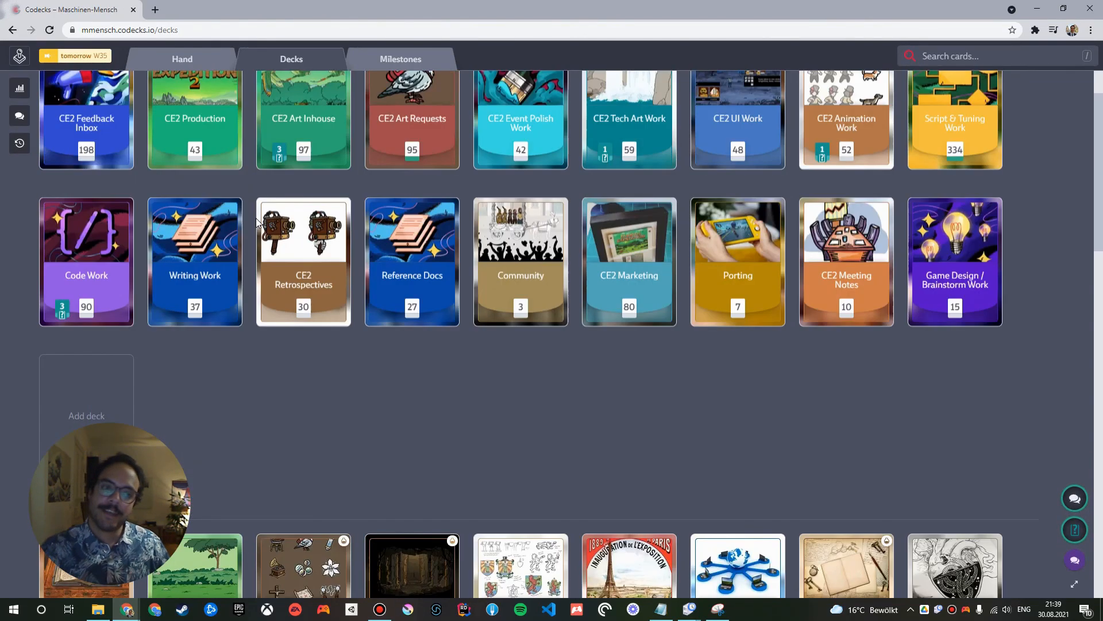